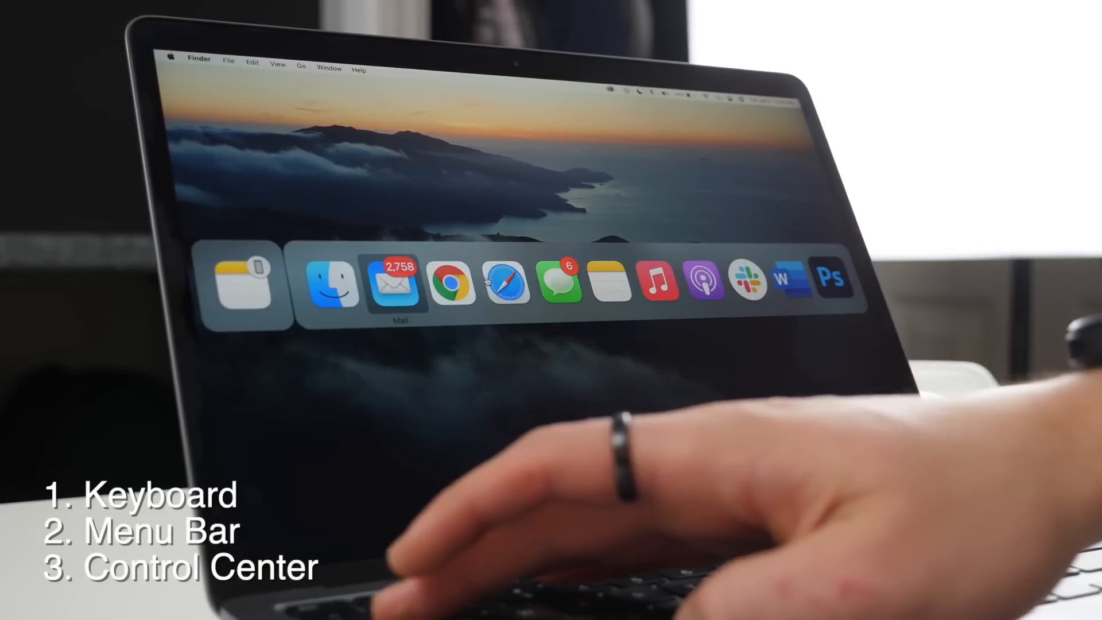
mouse_move(455, 285)
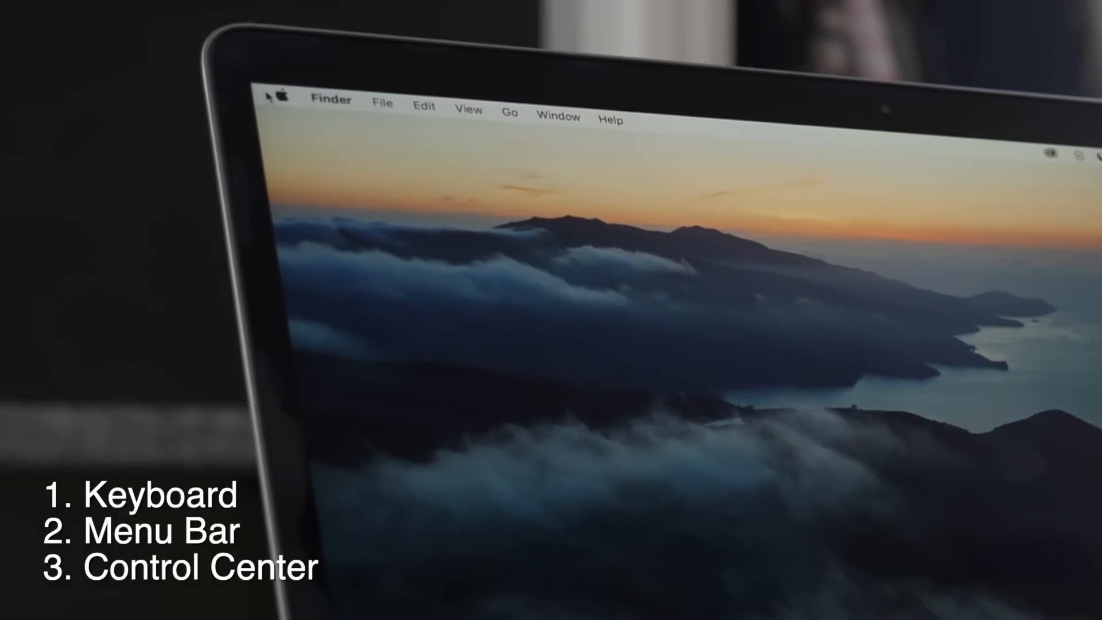
Tour the Apple, Finder and Window menus in the menu bar, then return to the desktop.
click(282, 96)
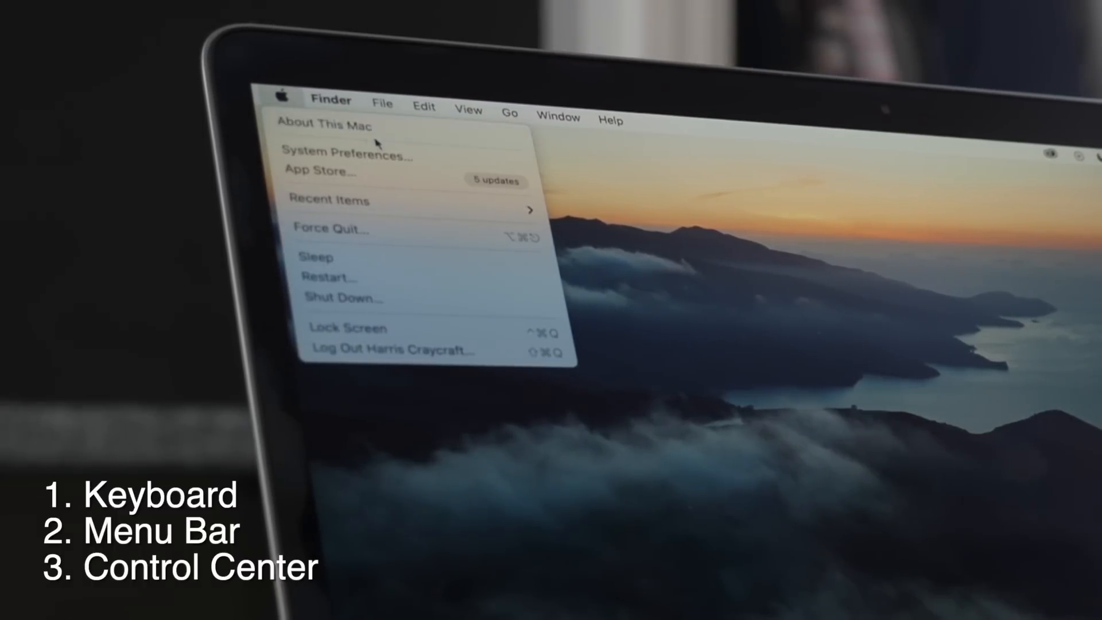
mouse_move(345, 155)
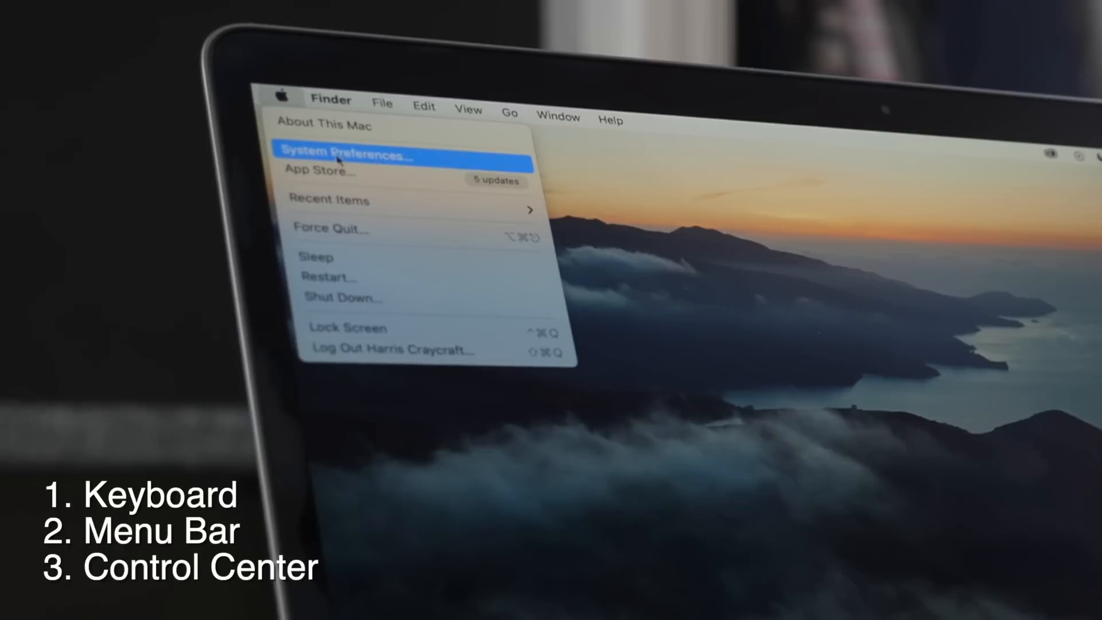
mouse_move(338, 171)
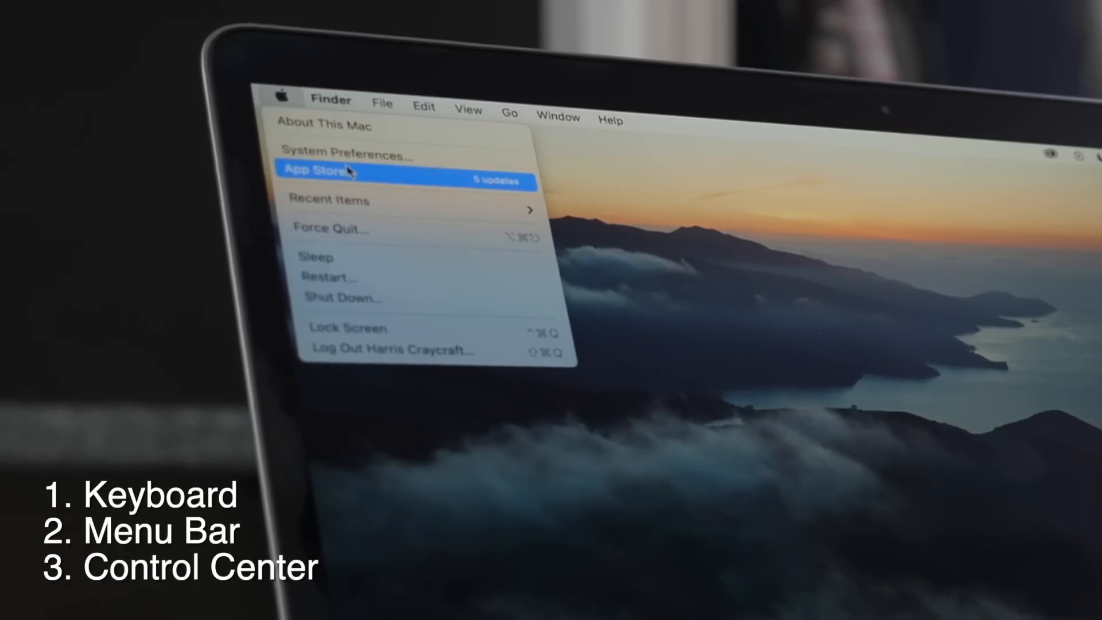
mouse_move(365, 228)
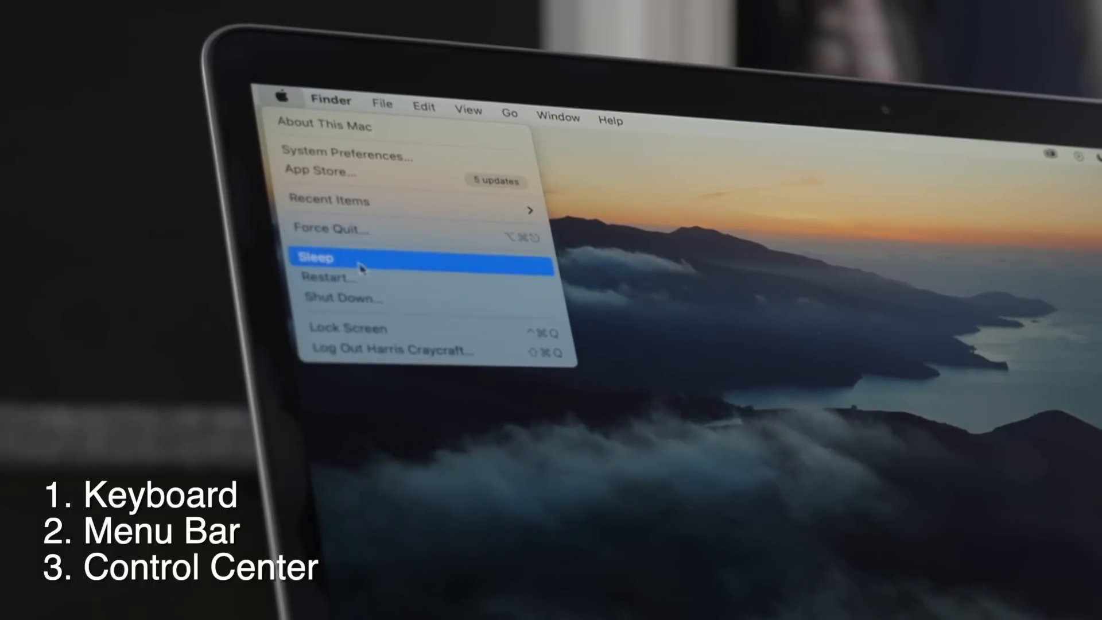
mouse_move(338, 277)
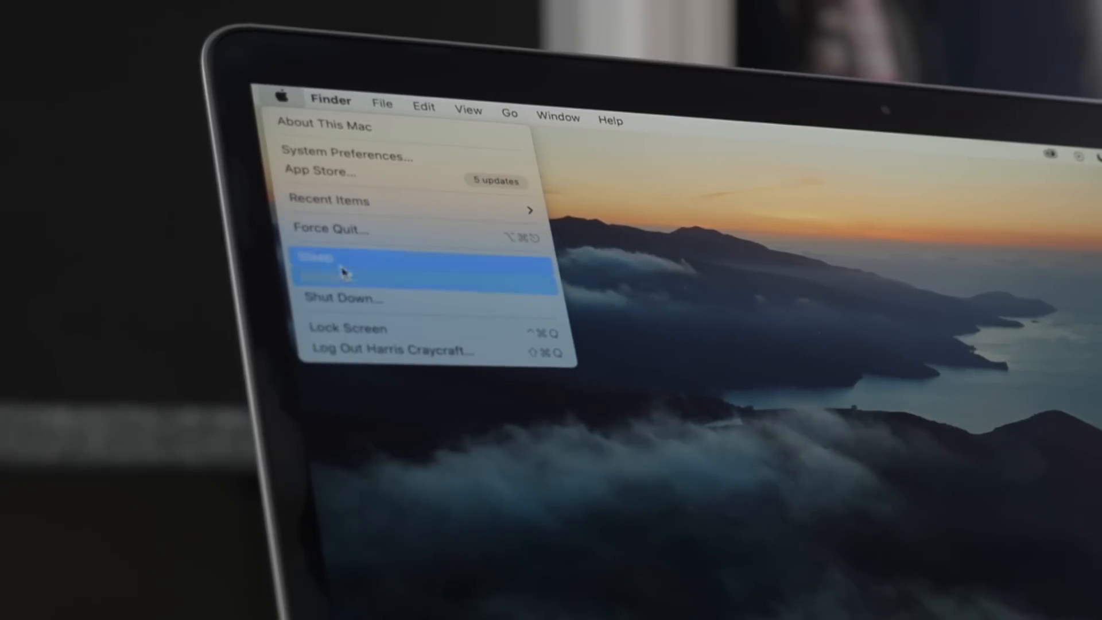
mouse_move(354, 298)
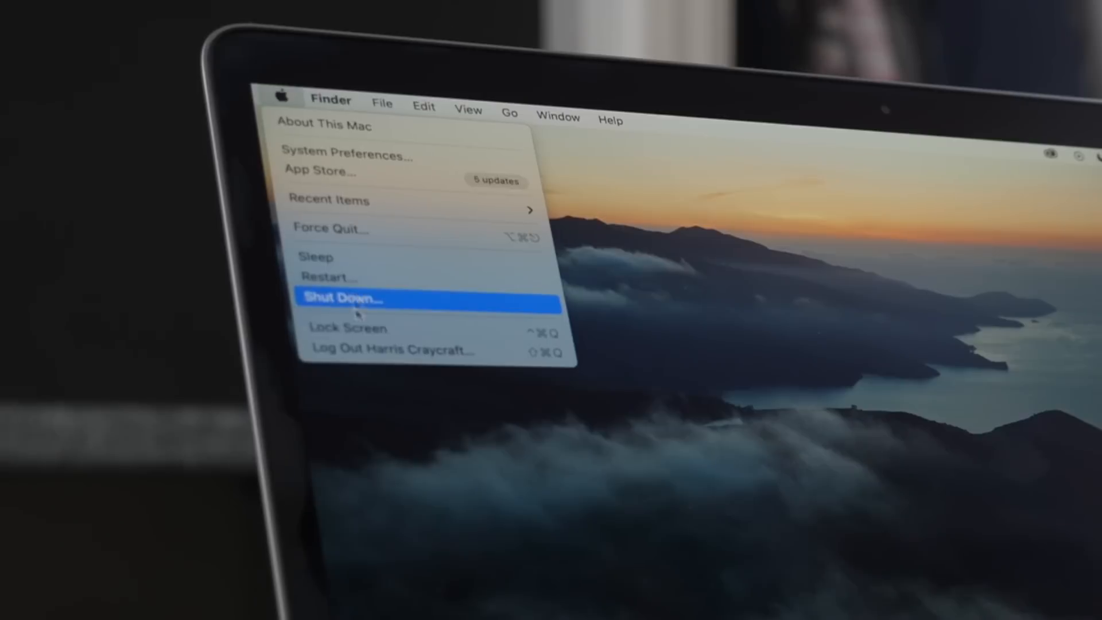
click(331, 99)
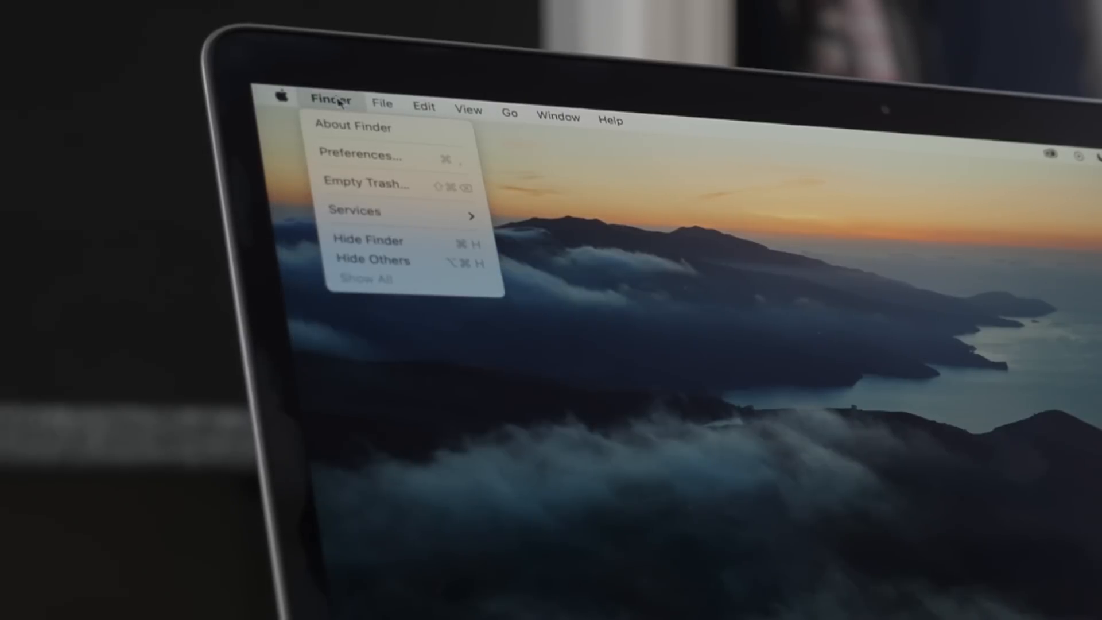
click(559, 117)
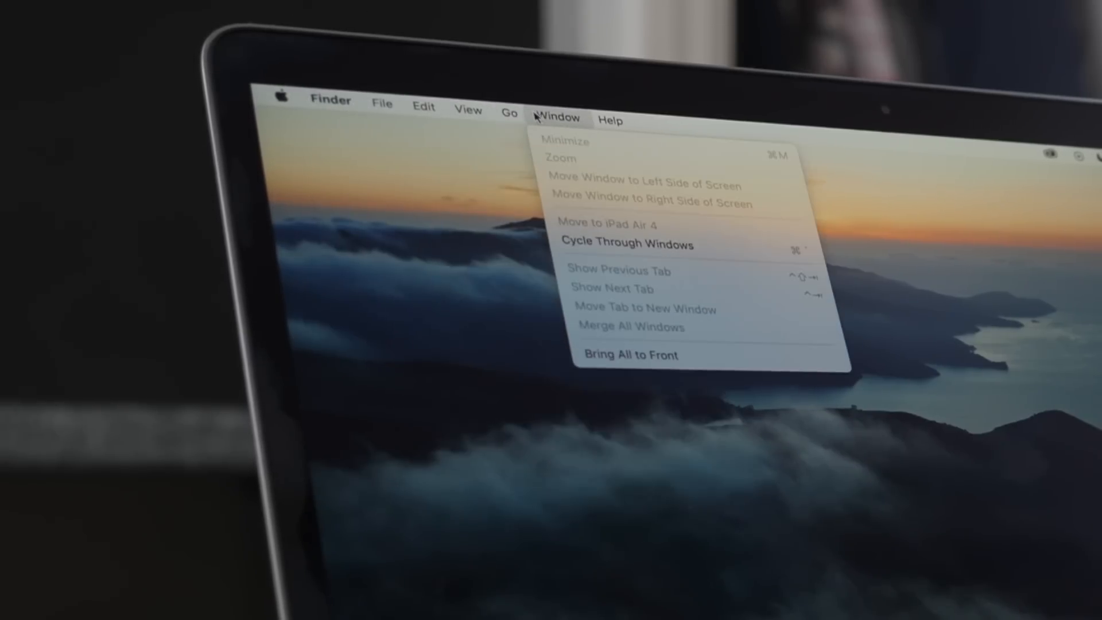
click(595, 119)
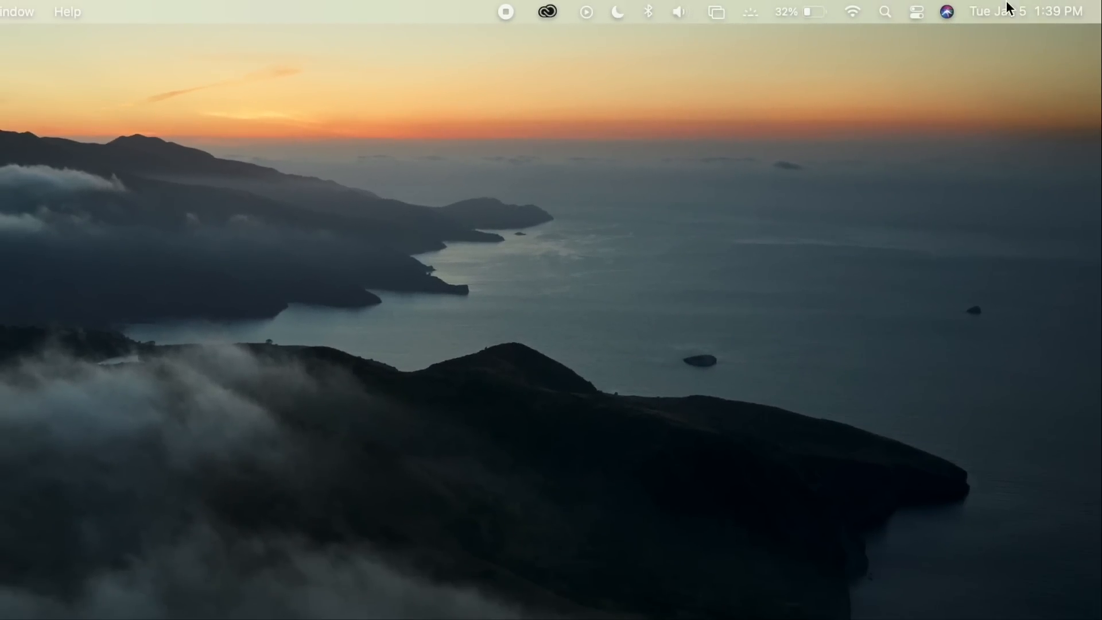
mouse_move(657, 12)
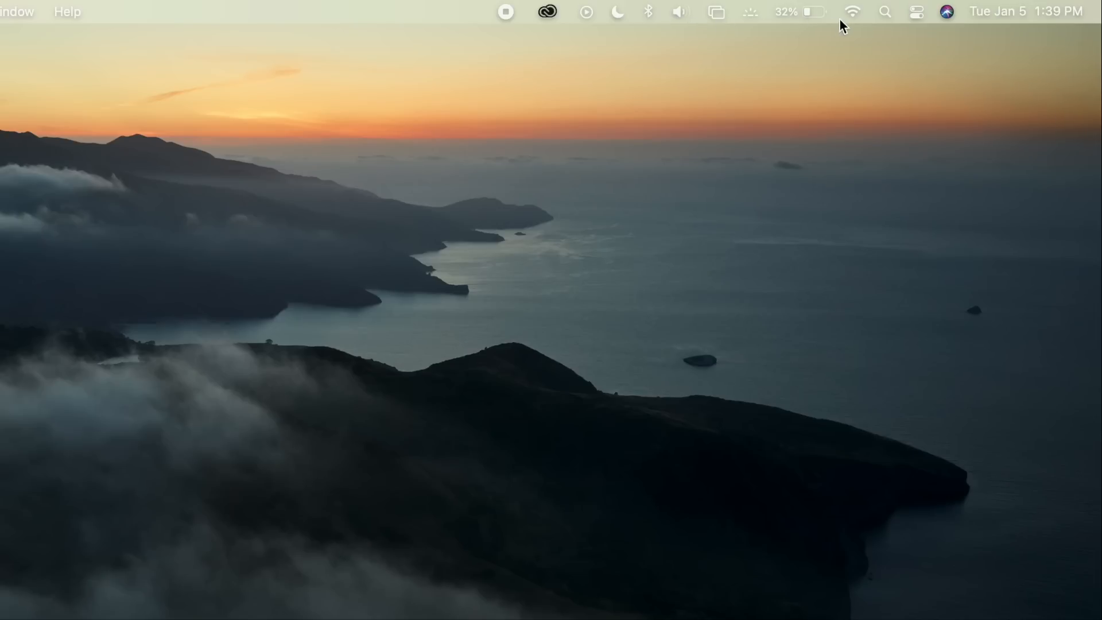
Show Control Center and settle the display brightness at about three quarters.
click(918, 12)
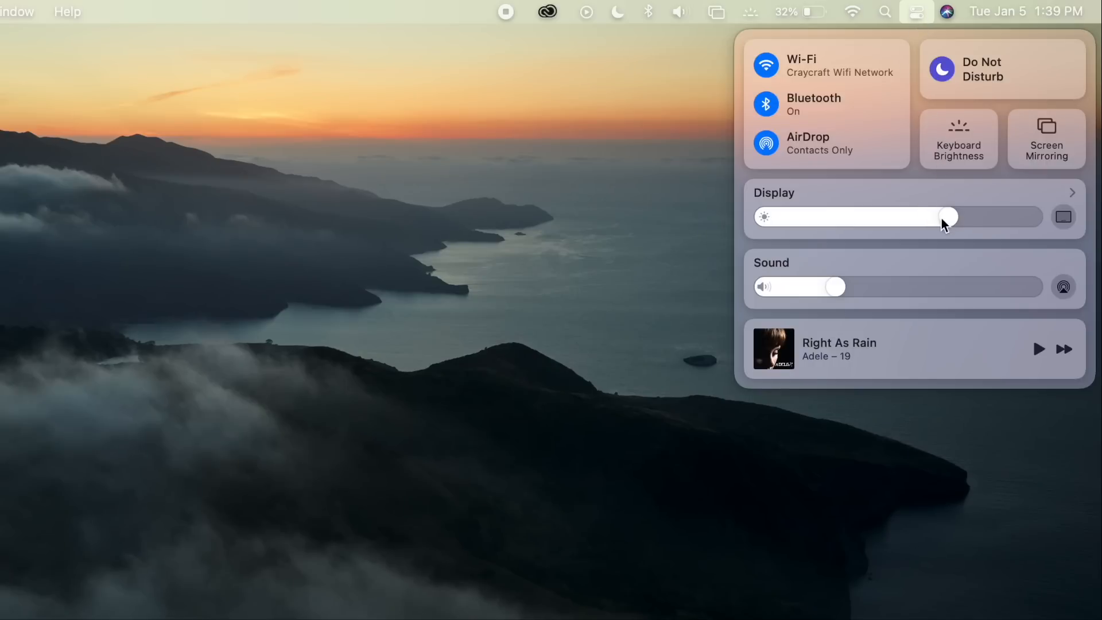
drag(945, 218, 908, 217)
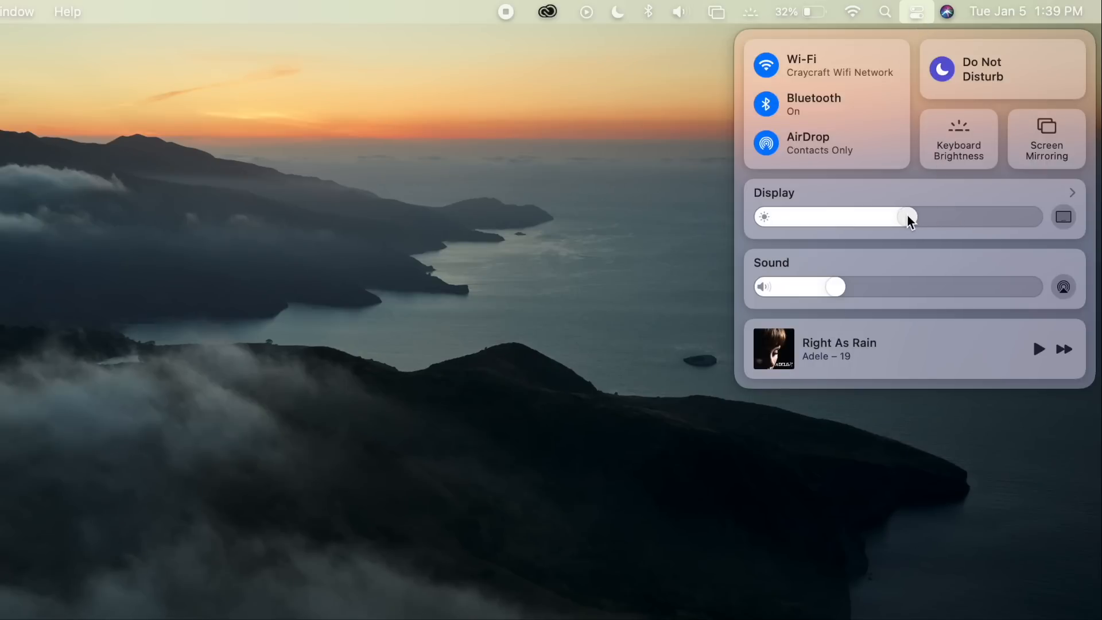
drag(907, 217, 998, 217)
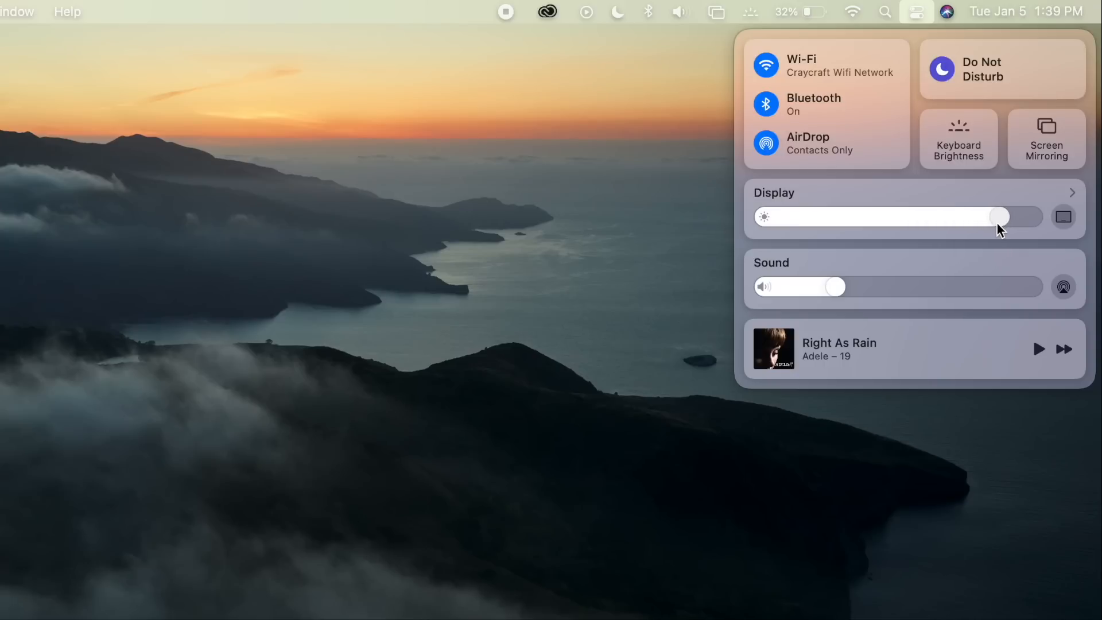
drag(998, 217, 963, 217)
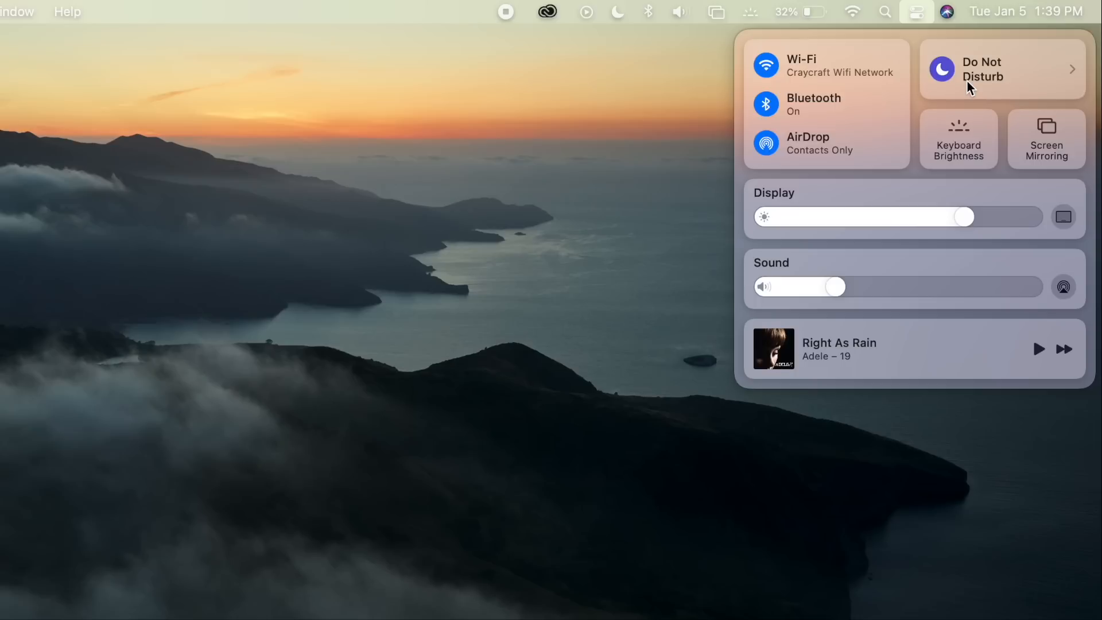
mouse_move(1004, 88)
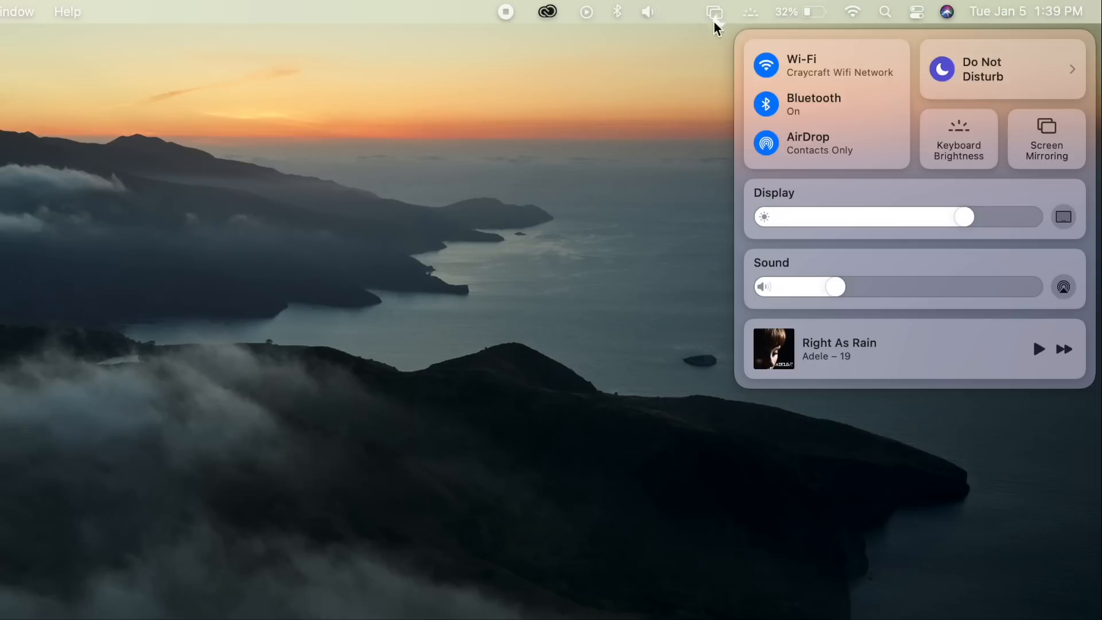
click(1001, 69)
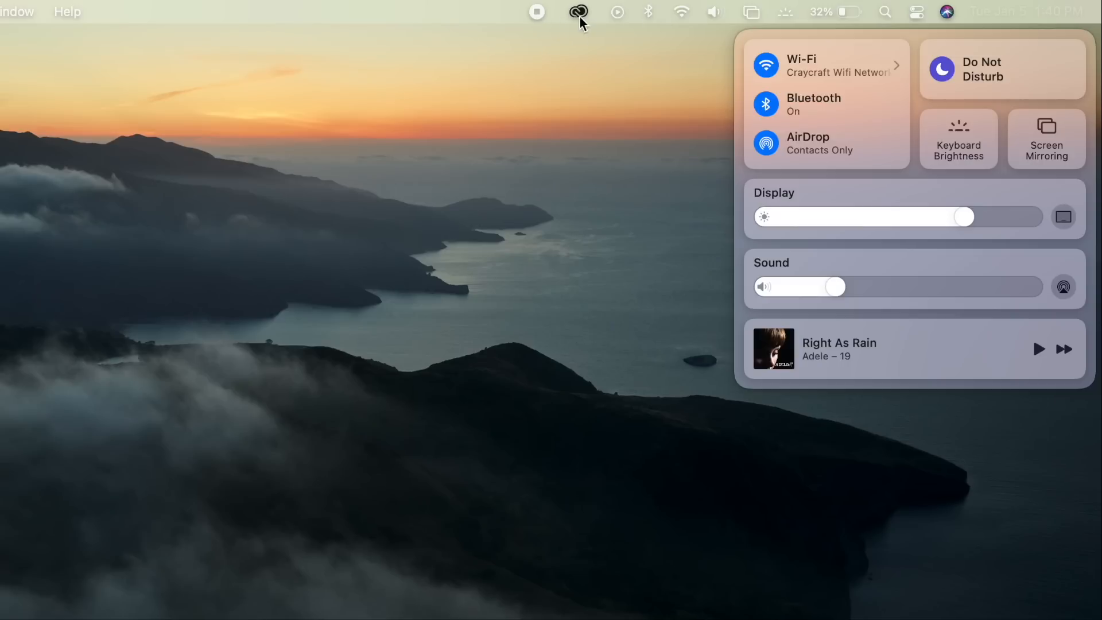
mouse_move(583, 16)
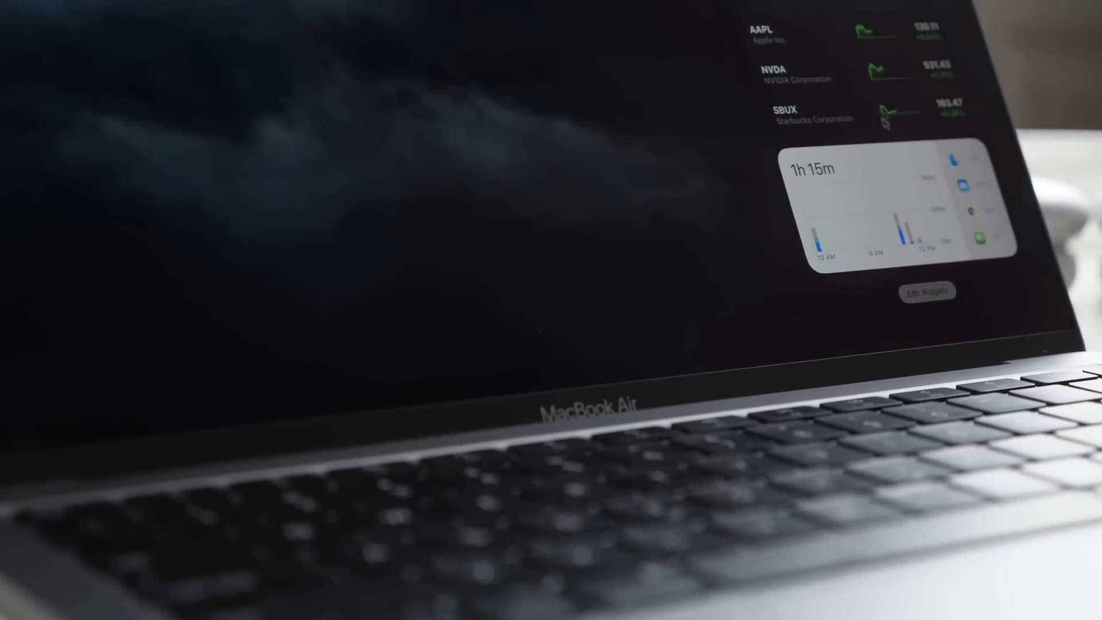
Enter widget editing and add the World Clock widget from the gallery.
click(928, 291)
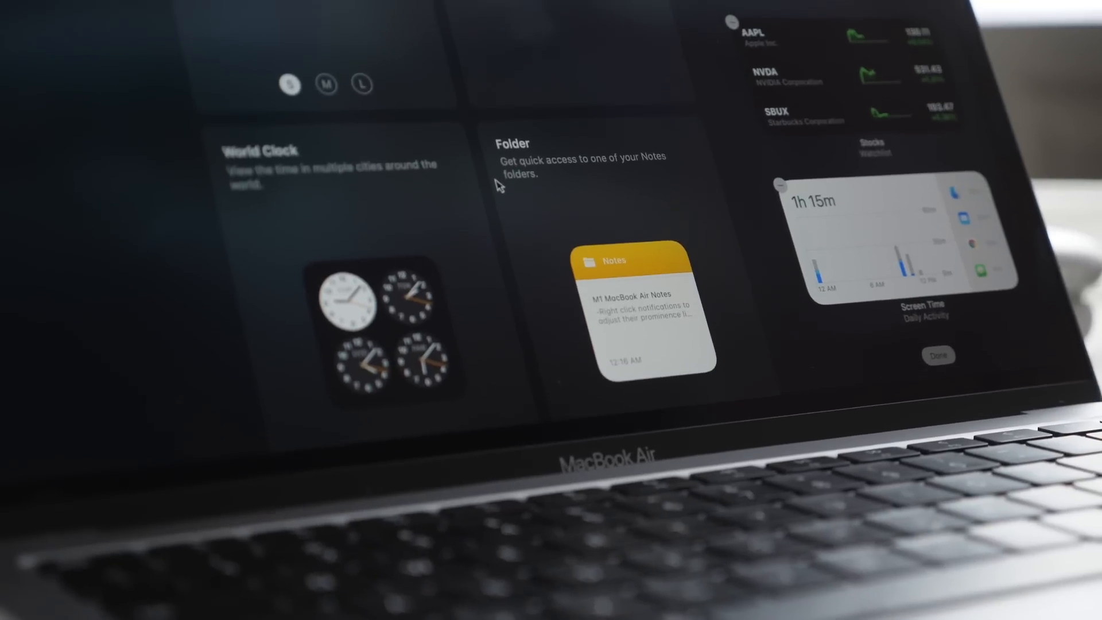
click(938, 356)
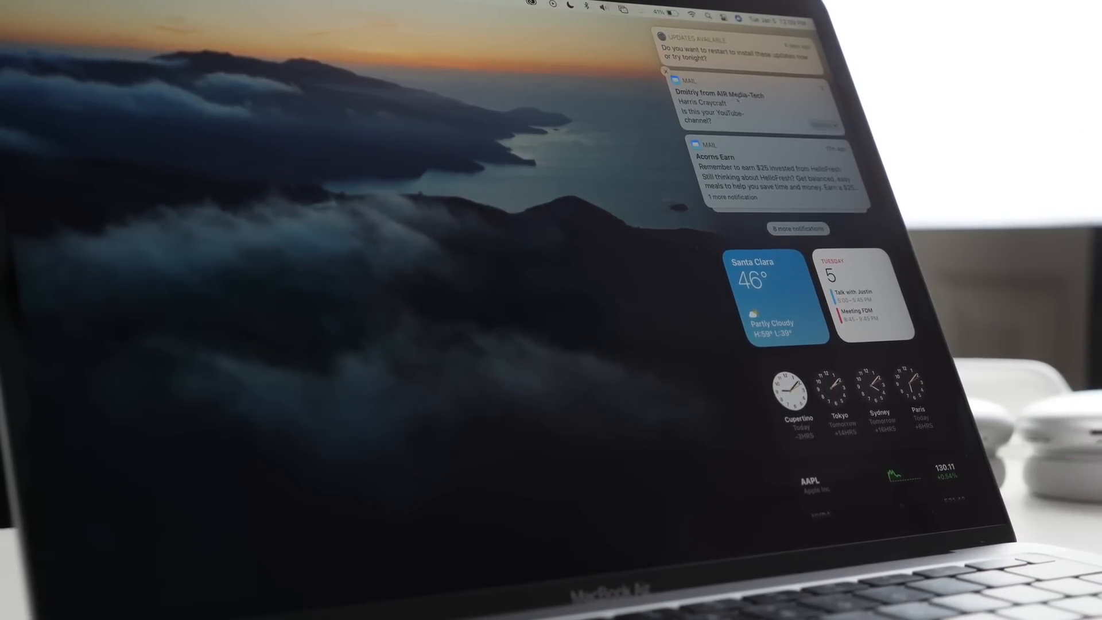
Bring up a Mail notification's options: Deliver Quietly, Turn Off, Notification Preferences.
click(766, 99)
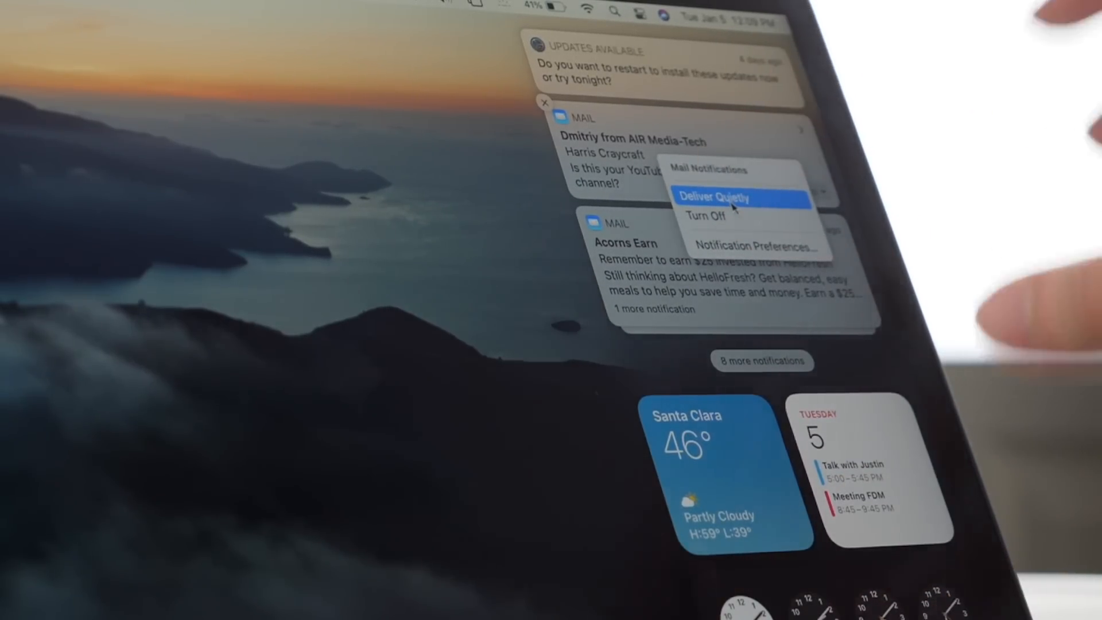
mouse_move(717, 216)
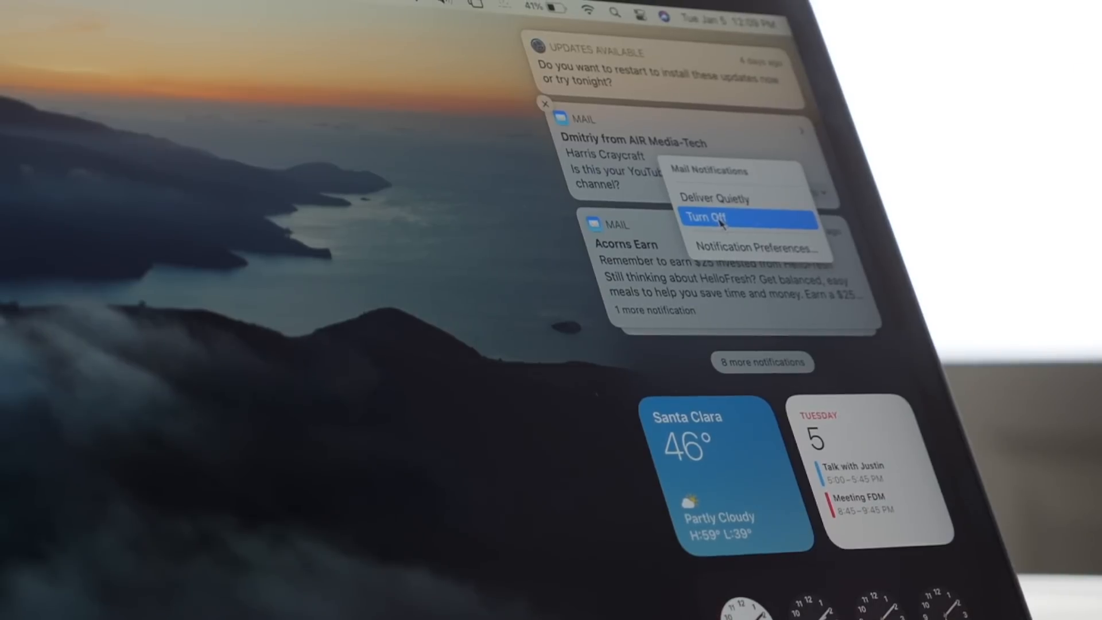
mouse_move(629, 182)
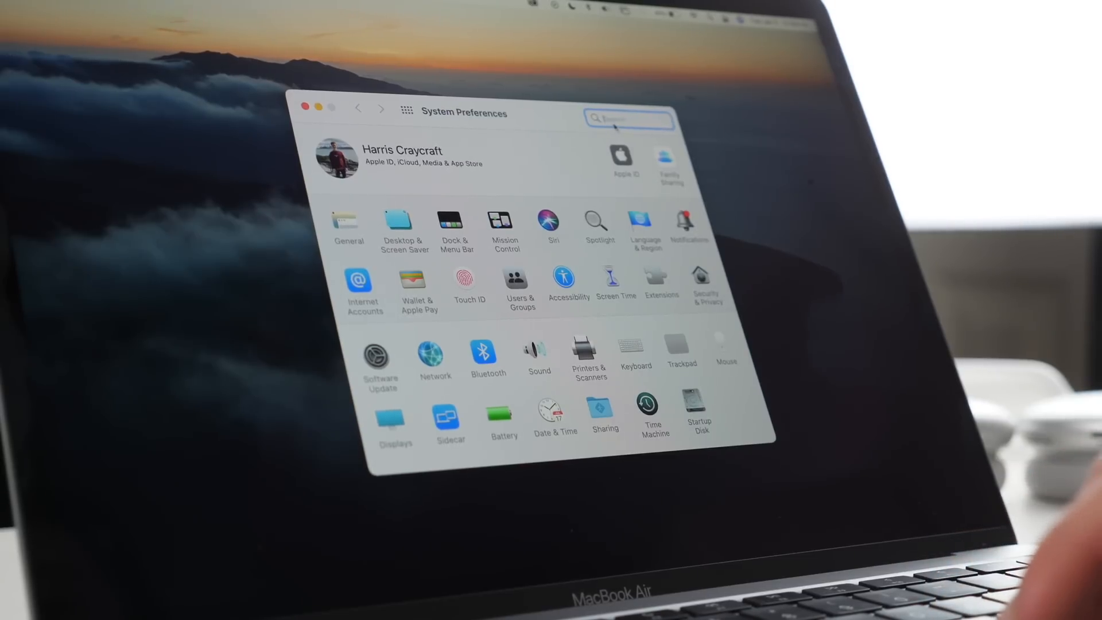
Go to Desktop & Screen Saver's Screen Saver pane and bring up Hot Corners.
click(398, 225)
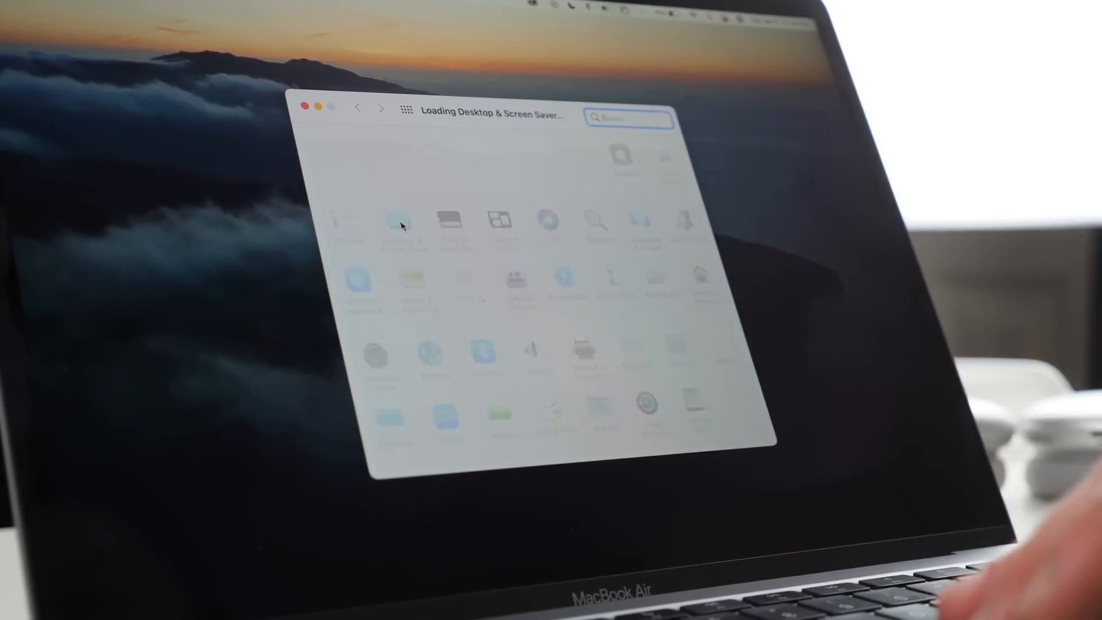
click(401, 218)
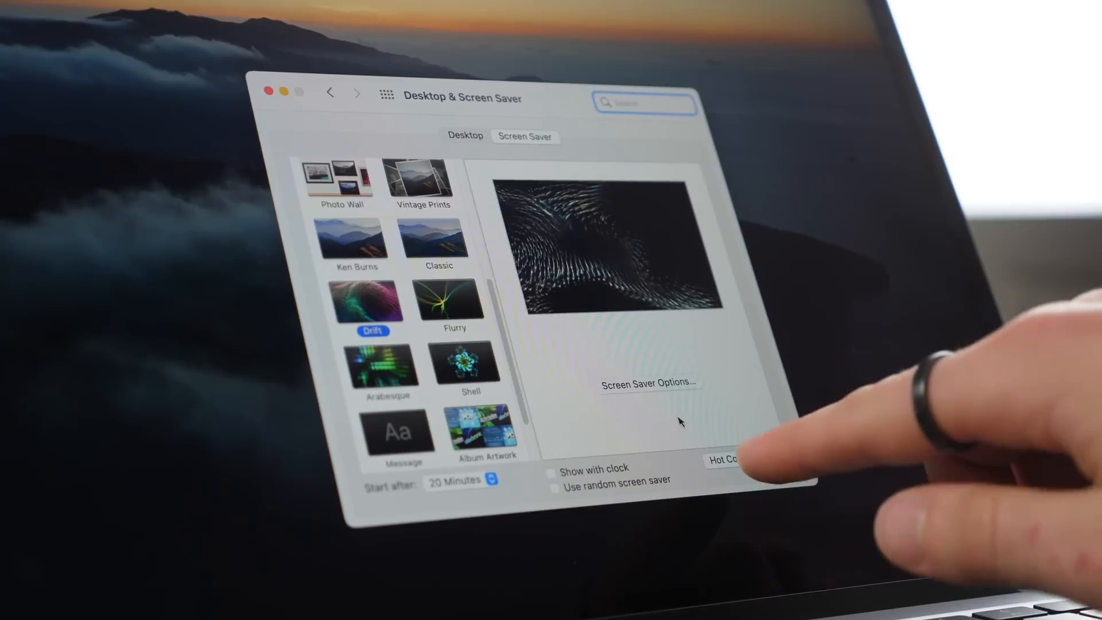
click(725, 461)
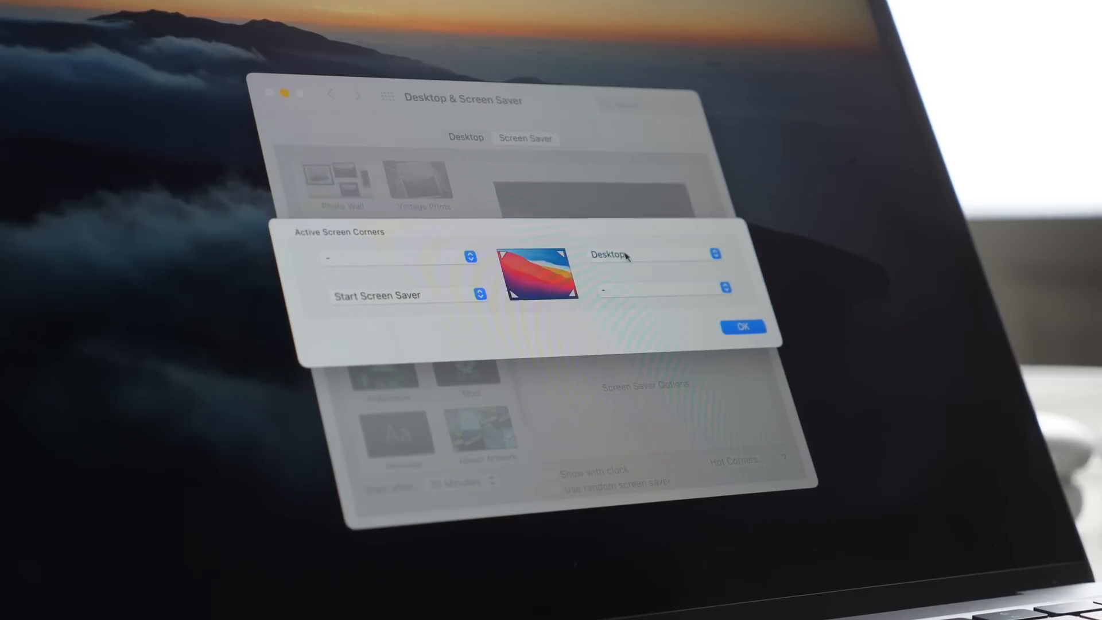
Assign Put Display to Sleep to the bottom-right screen corner.
click(743, 327)
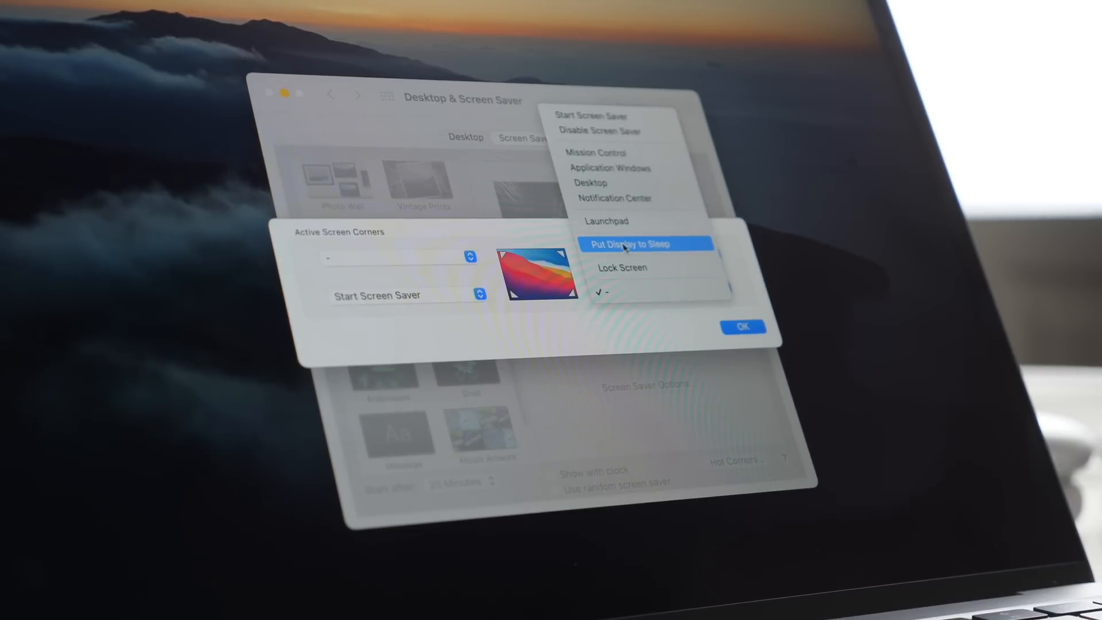
click(626, 244)
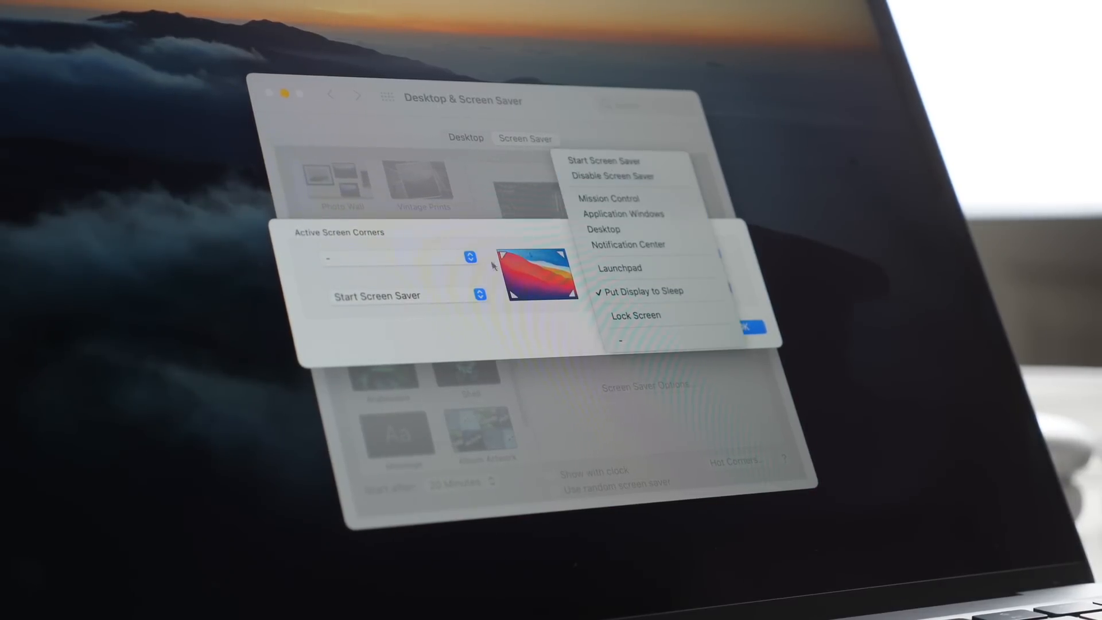
click(603, 230)
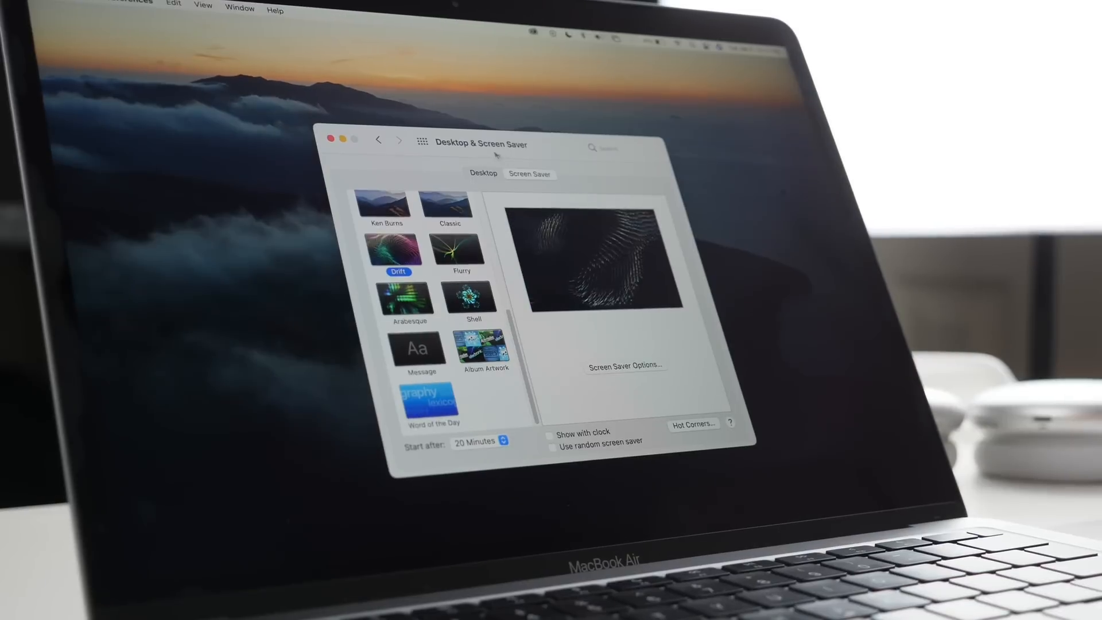
Switch to the Desktop pane to show the Dynamic Desktop wallpaper choices.
click(483, 175)
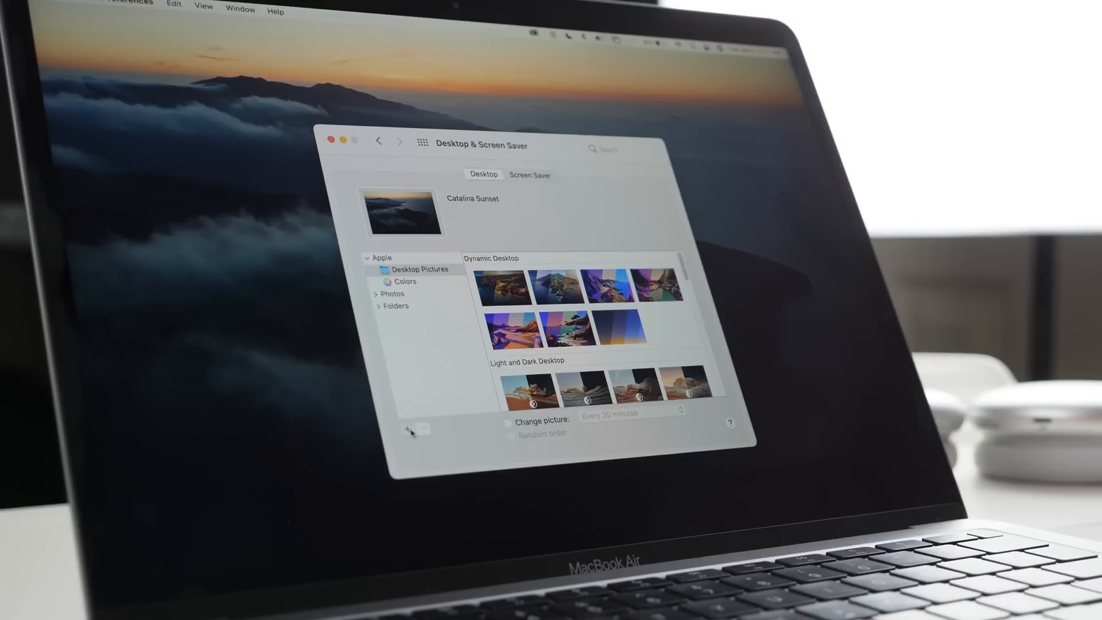
click(412, 430)
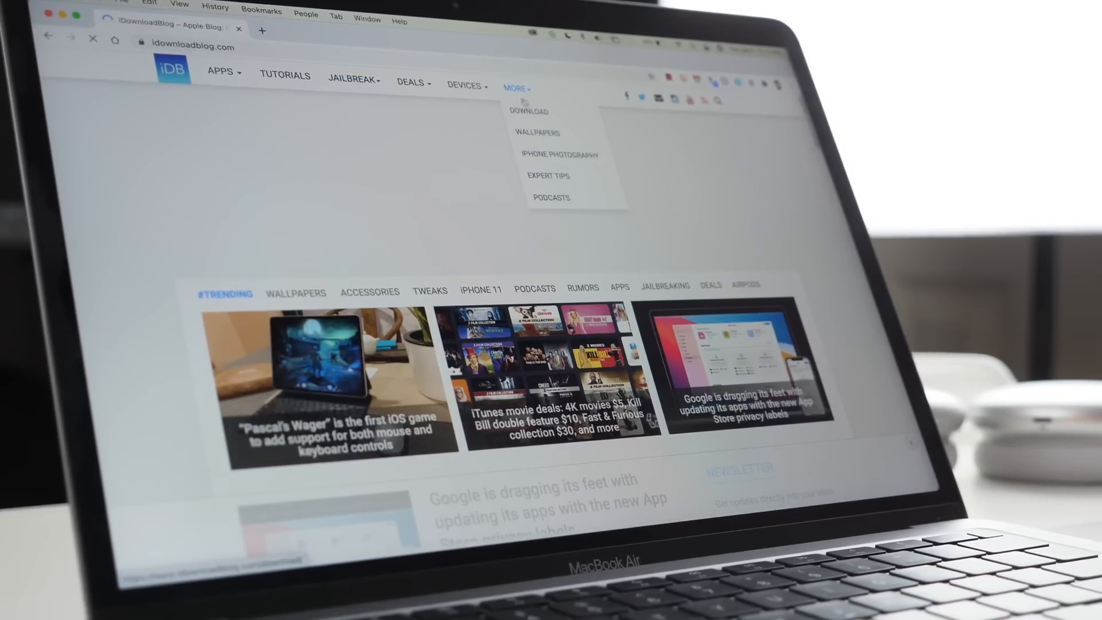
Go to iDownloadBlog's Wallpapers section and scroll into the collection.
click(538, 132)
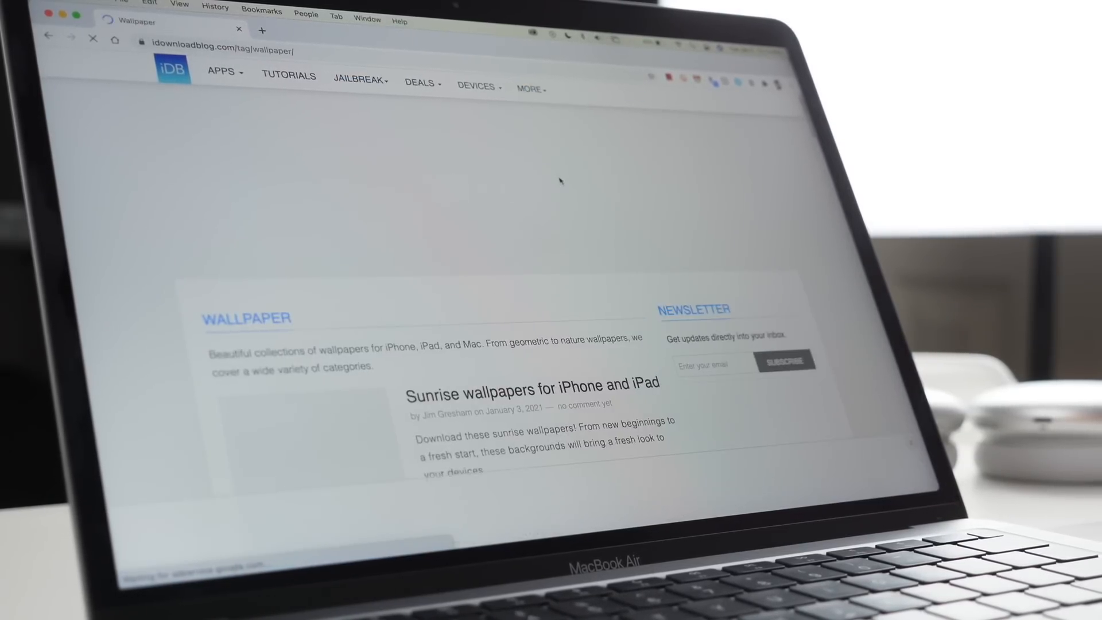
scroll(down, 3)
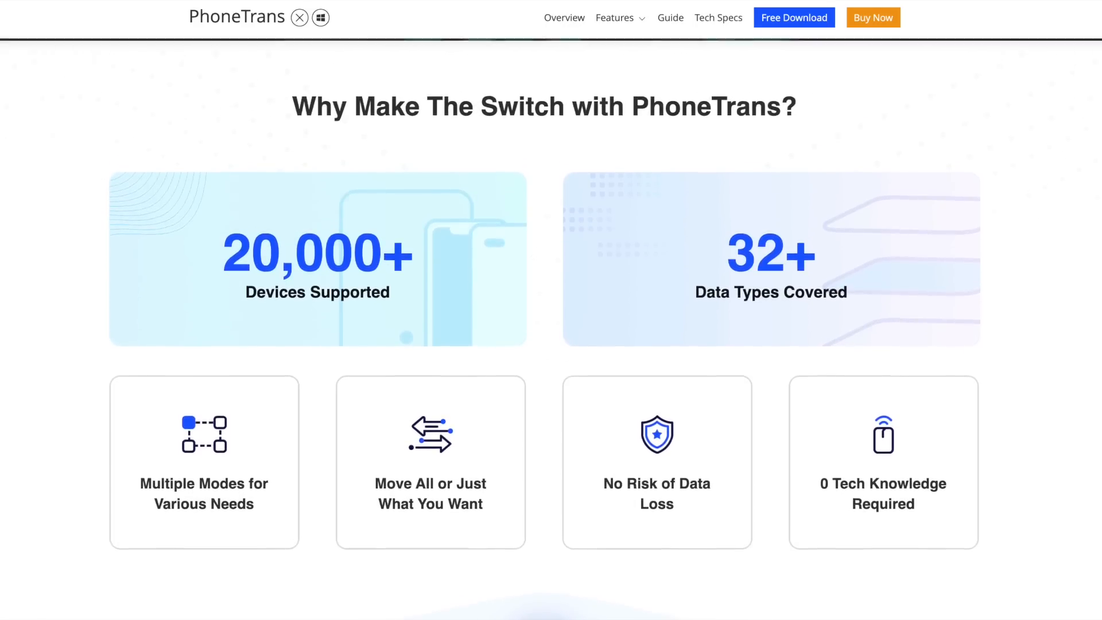
Scroll down the PhoneTrans page to the Merge Data of Multiple Devices section.
scroll(down, 3)
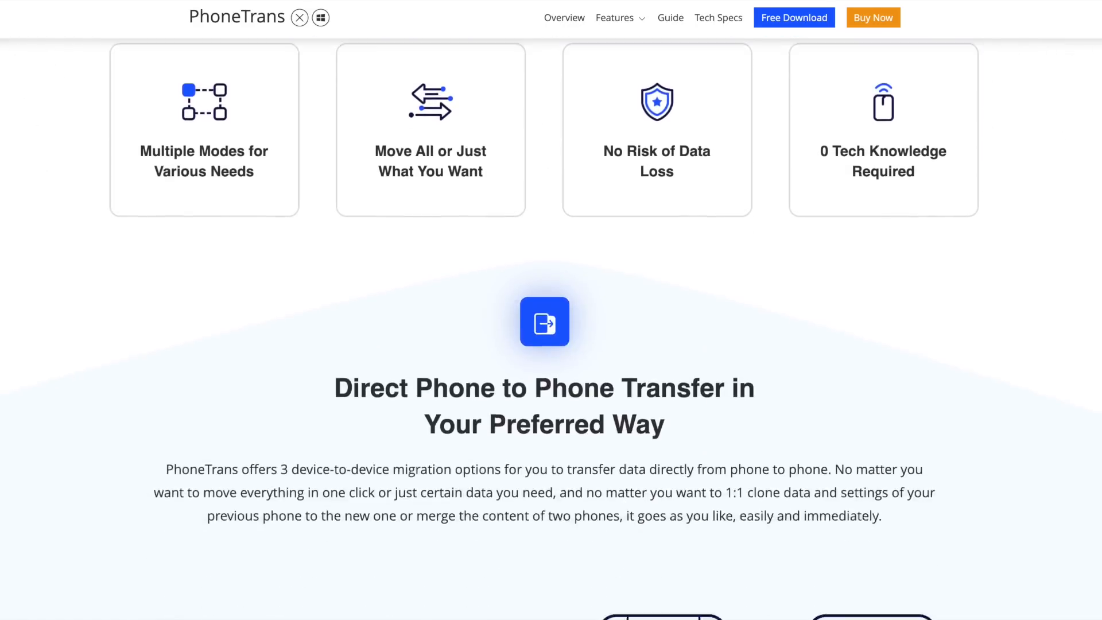
scroll(down, 3)
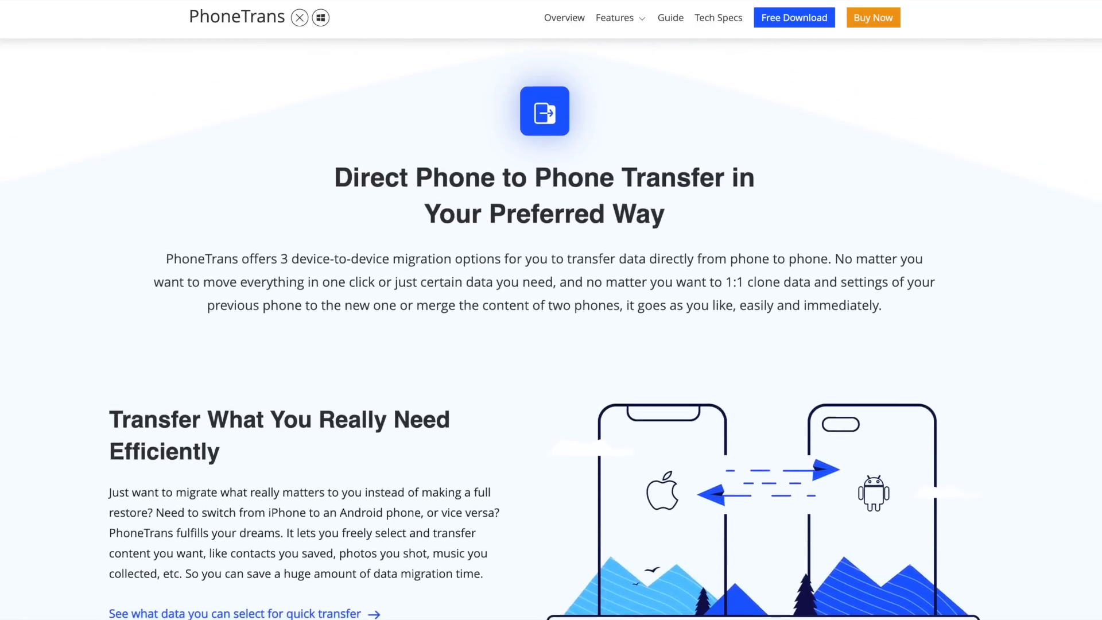
scroll(down, 3)
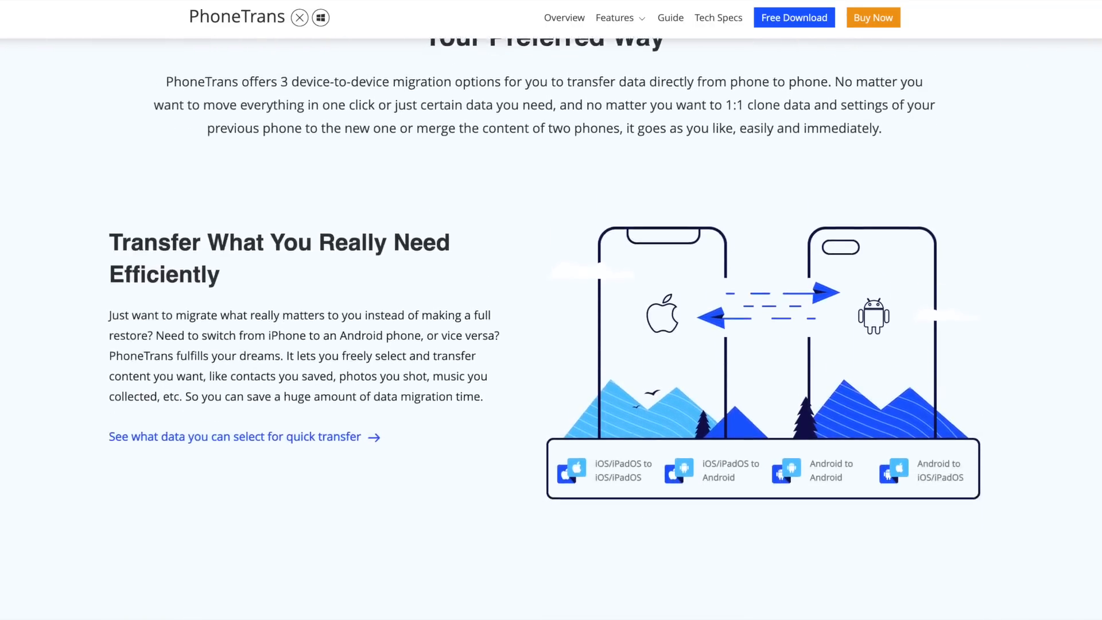
scroll(down, 3)
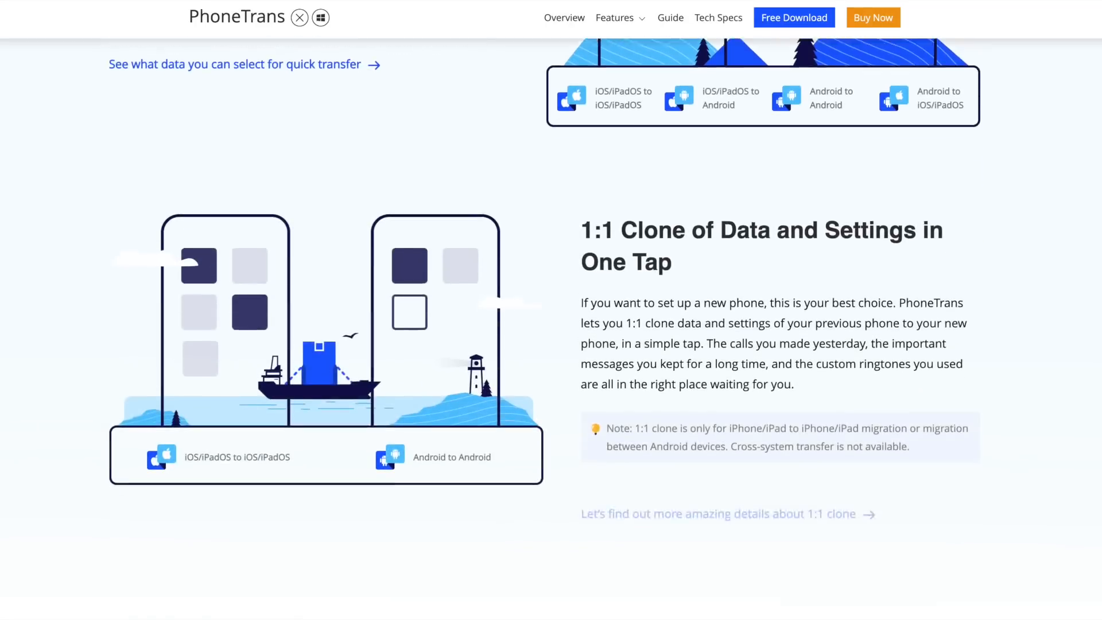
scroll(down, 3)
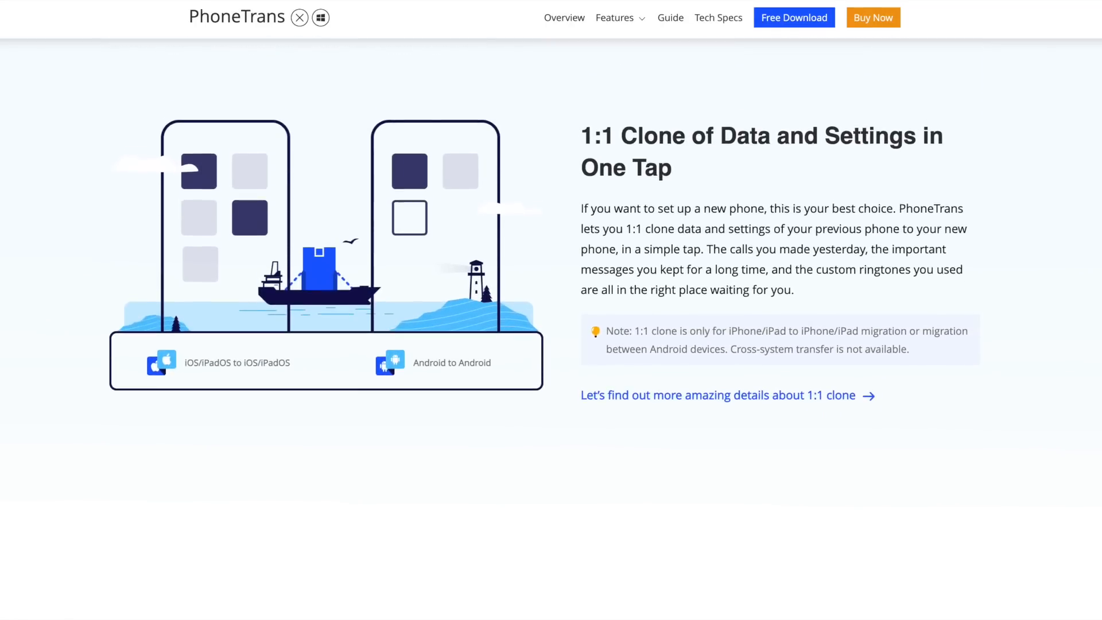
scroll(down, 3)
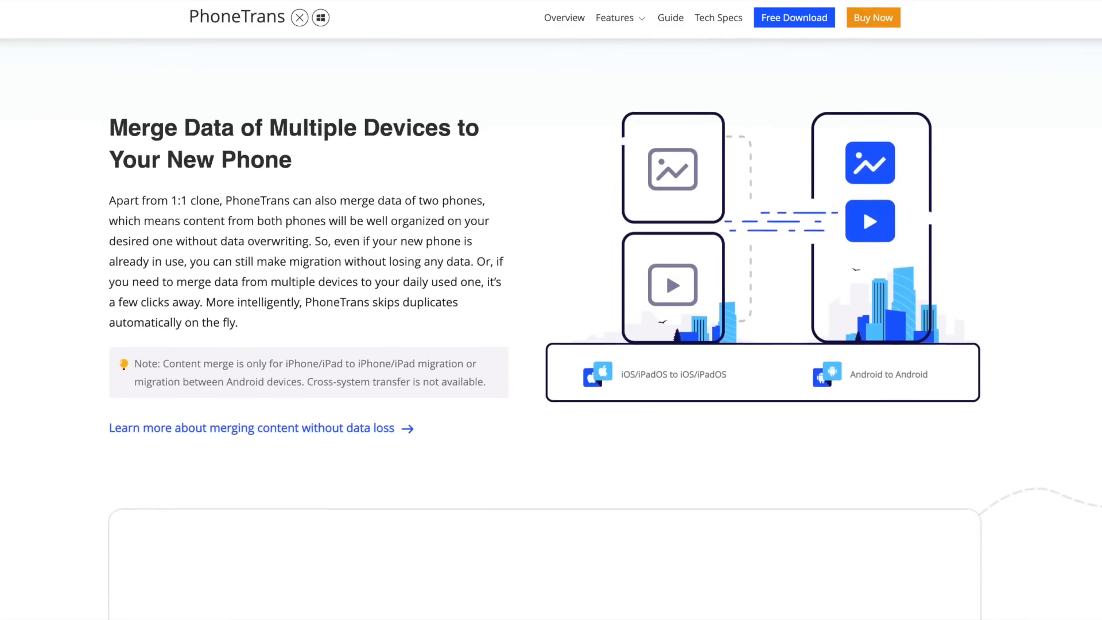
scroll(down, 3)
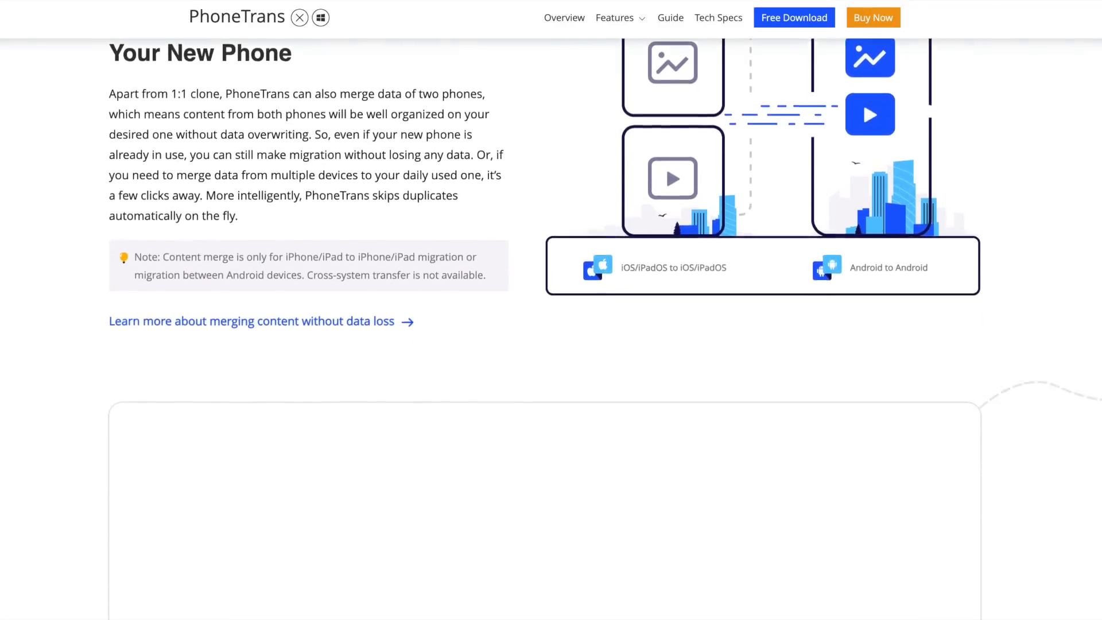
scroll(down, 3)
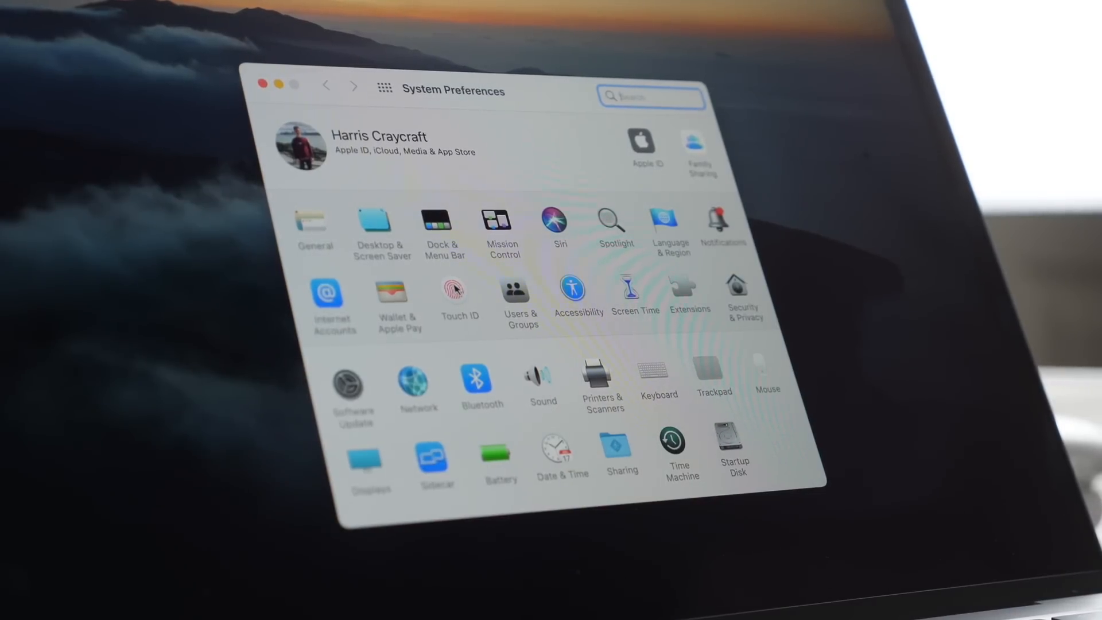
Enable Password AutoFill for Touch ID, then return to the System Preferences overview.
click(458, 288)
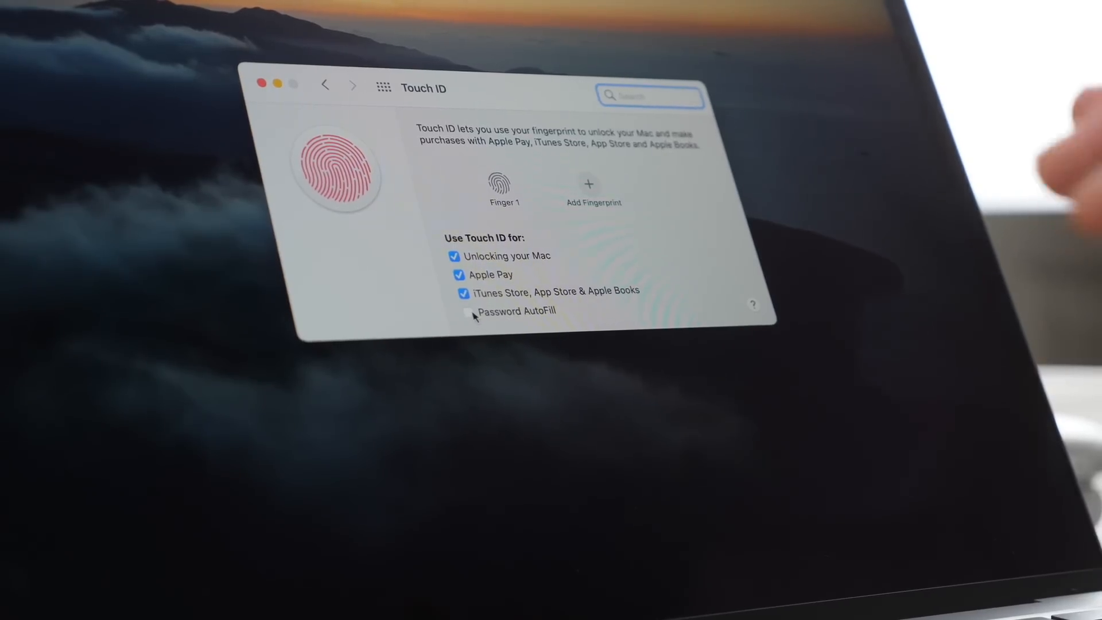
click(469, 313)
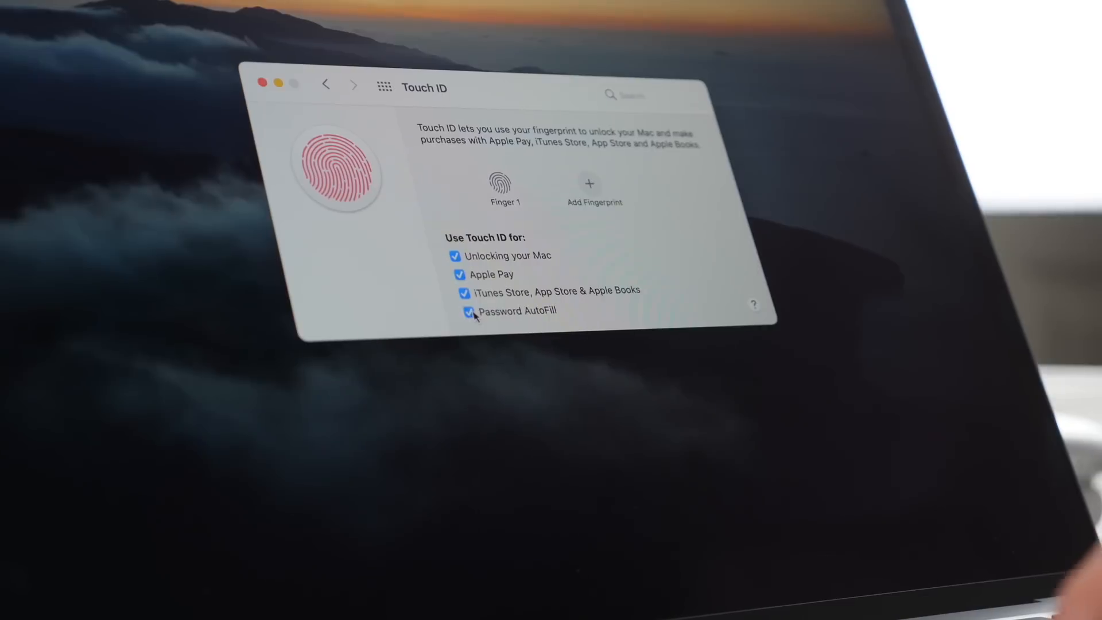
click(468, 313)
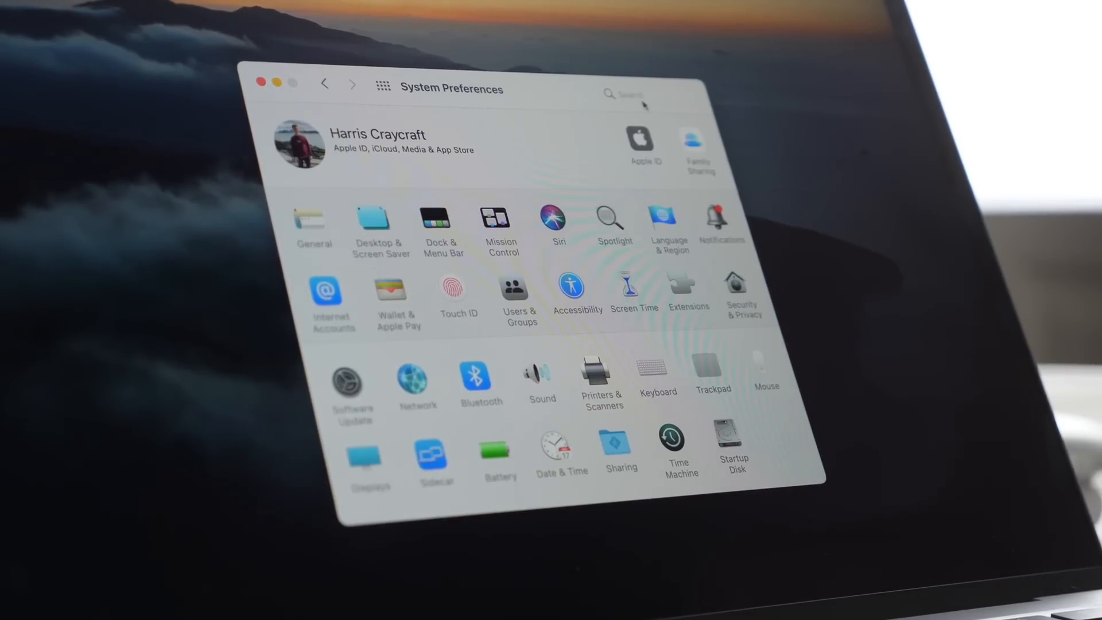
Find Accessibility via search 'ac', select Pointer Control and bring up Trackpad Options.
text(accessi)
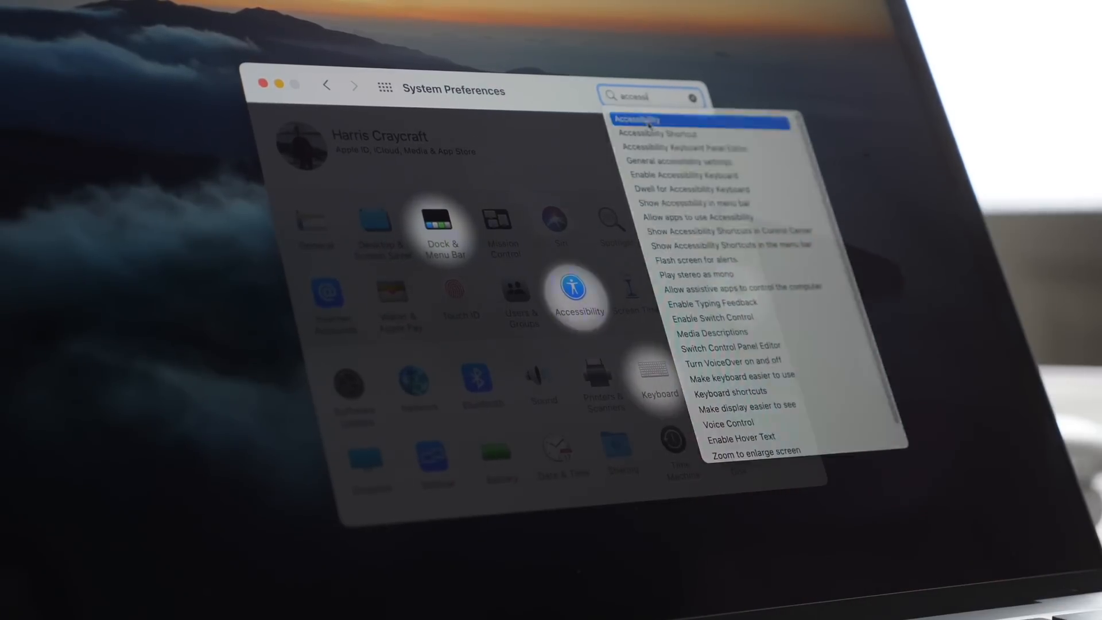
click(640, 121)
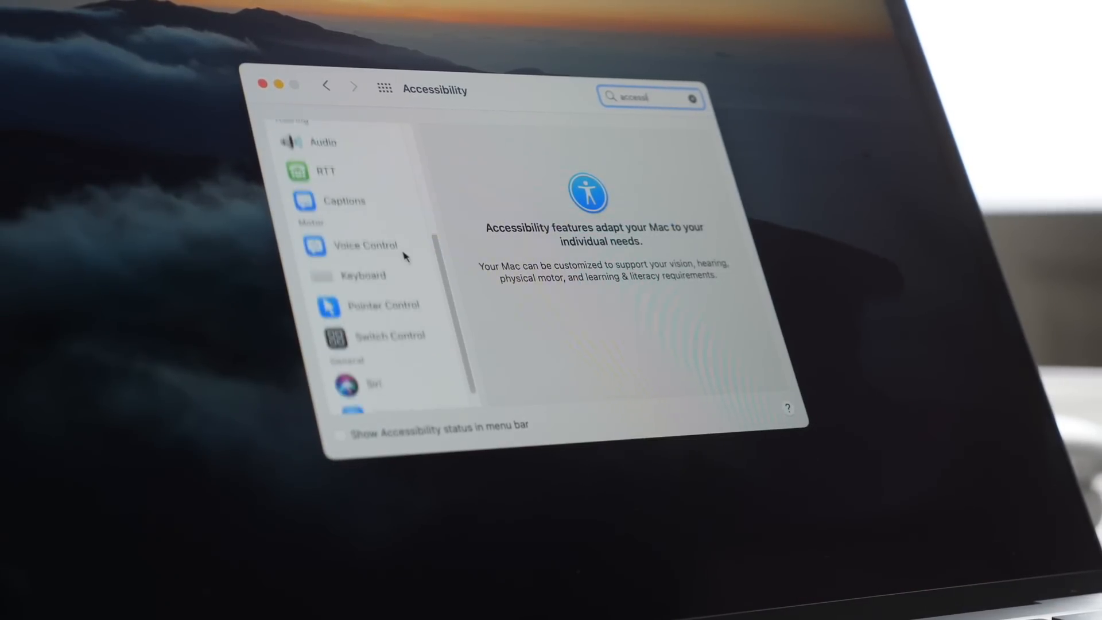
click(383, 306)
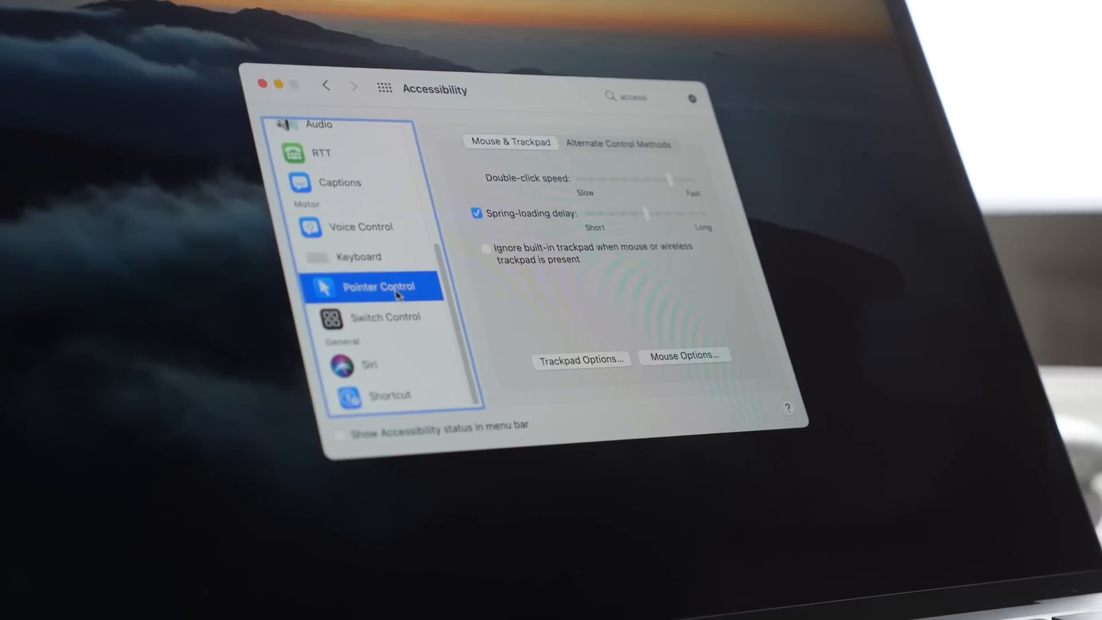
click(581, 360)
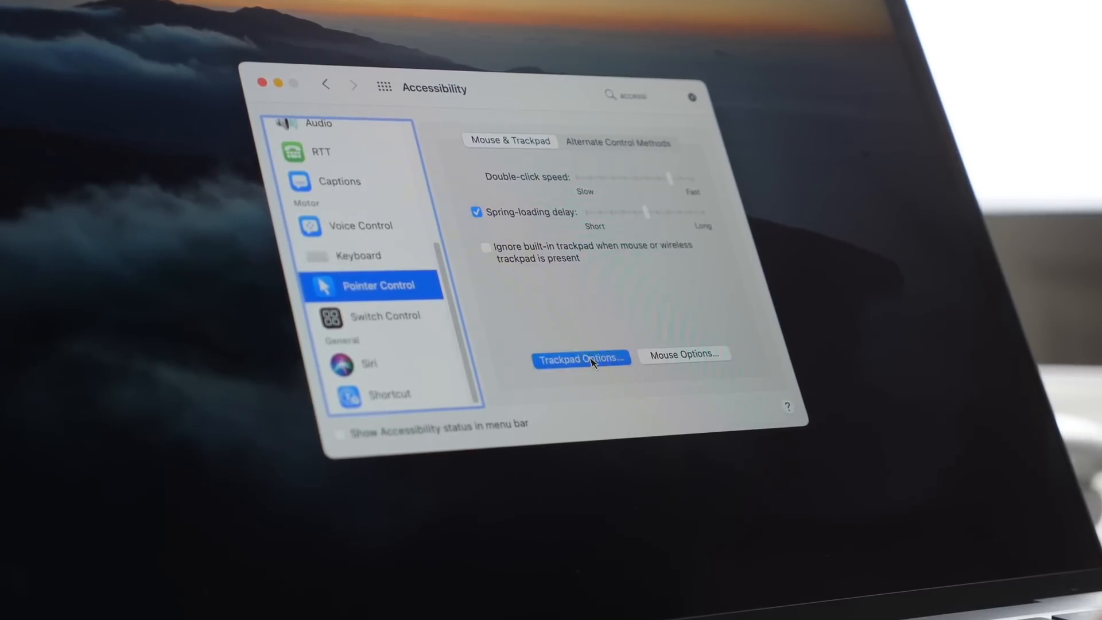
click(581, 360)
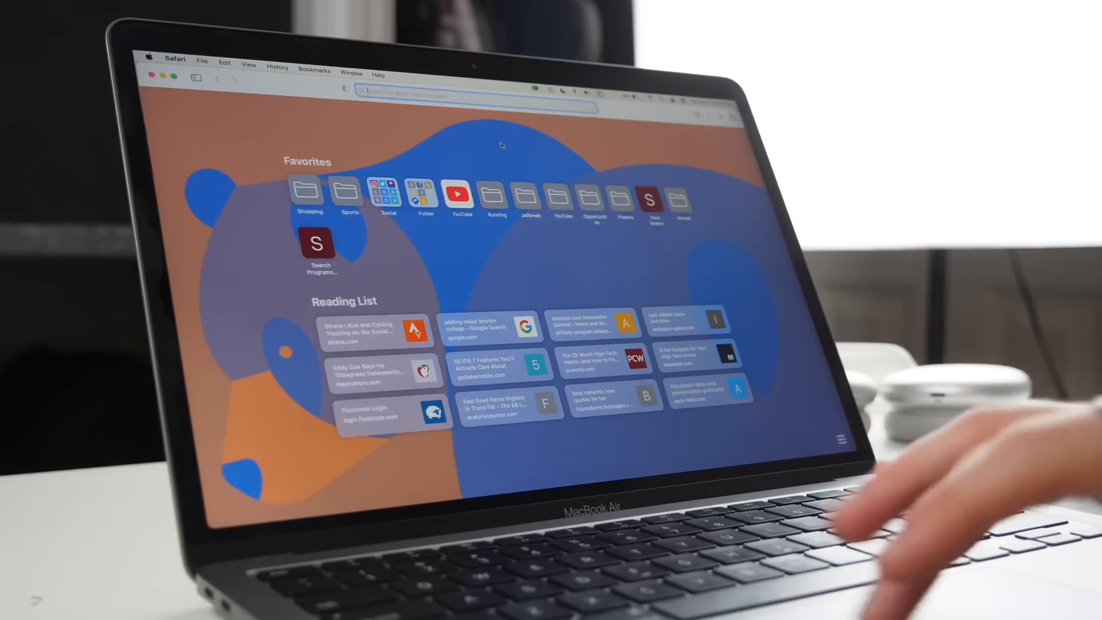
Show Safari's start page with the Favorites folders and Reading List articles.
click(838, 441)
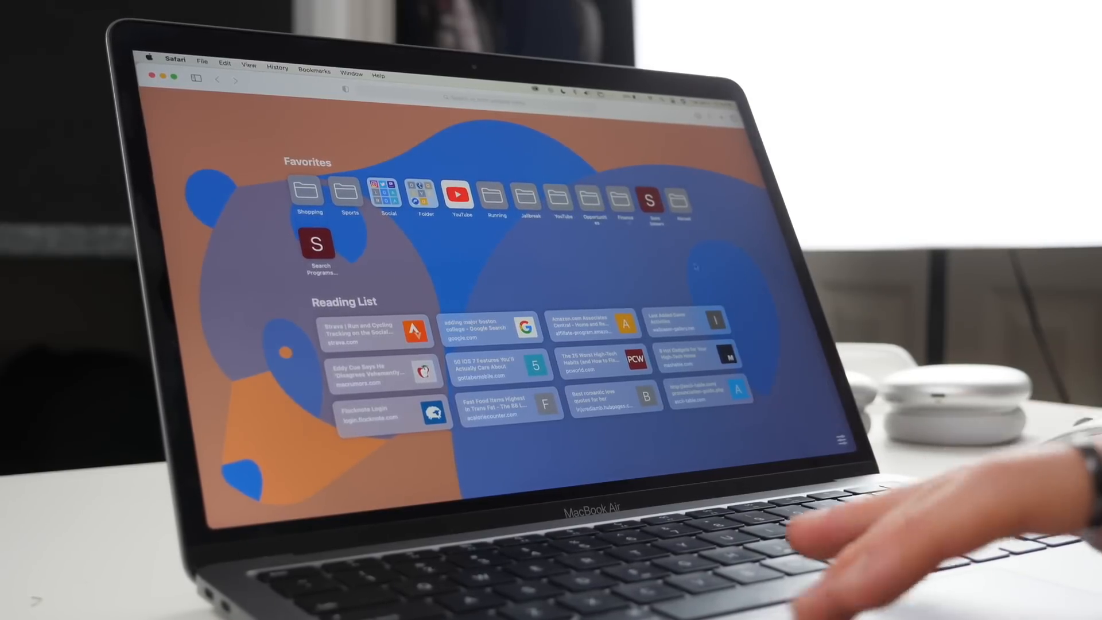
Search the web for 'chrome' from the Safari address bar.
click(474, 96)
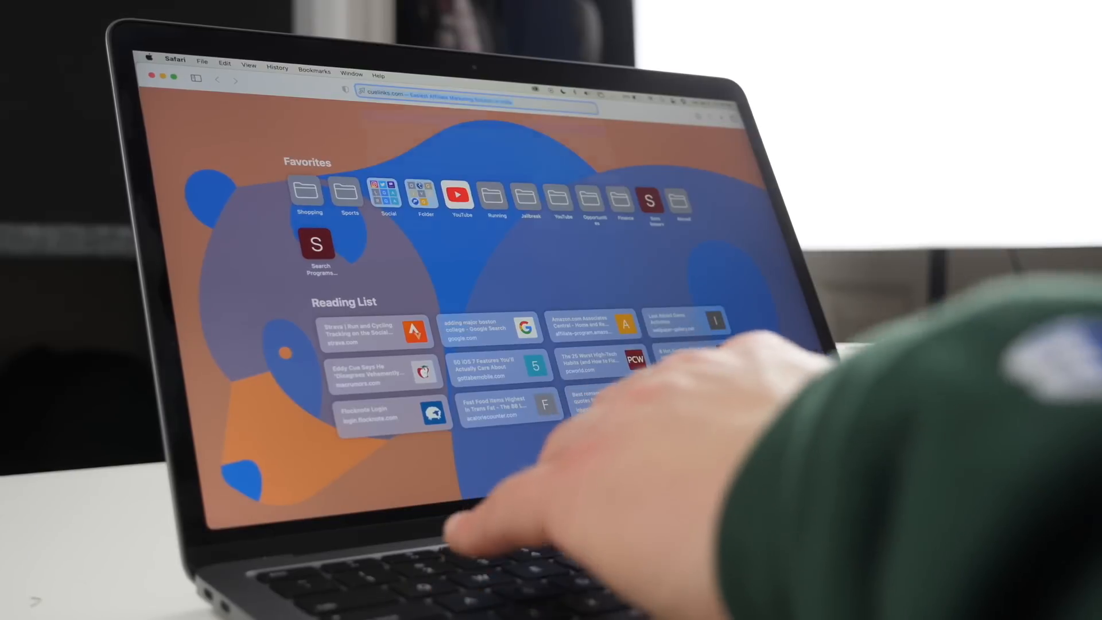
text(chrome)
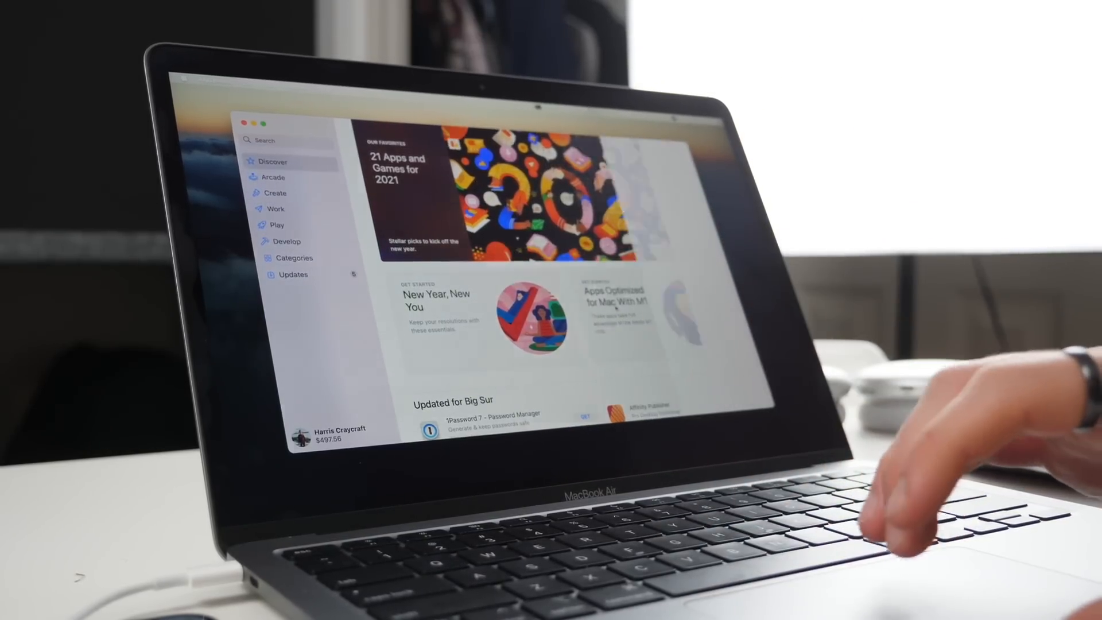
Browse through the 'Apps Optimized for Mac With M1' collection list.
click(613, 309)
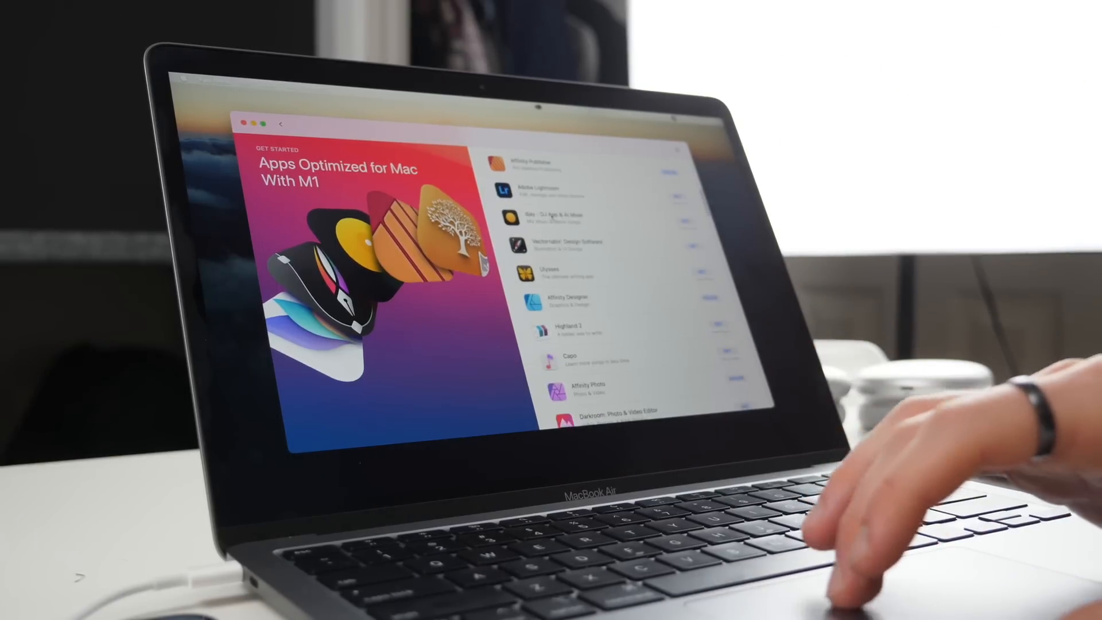
scroll(down, 3)
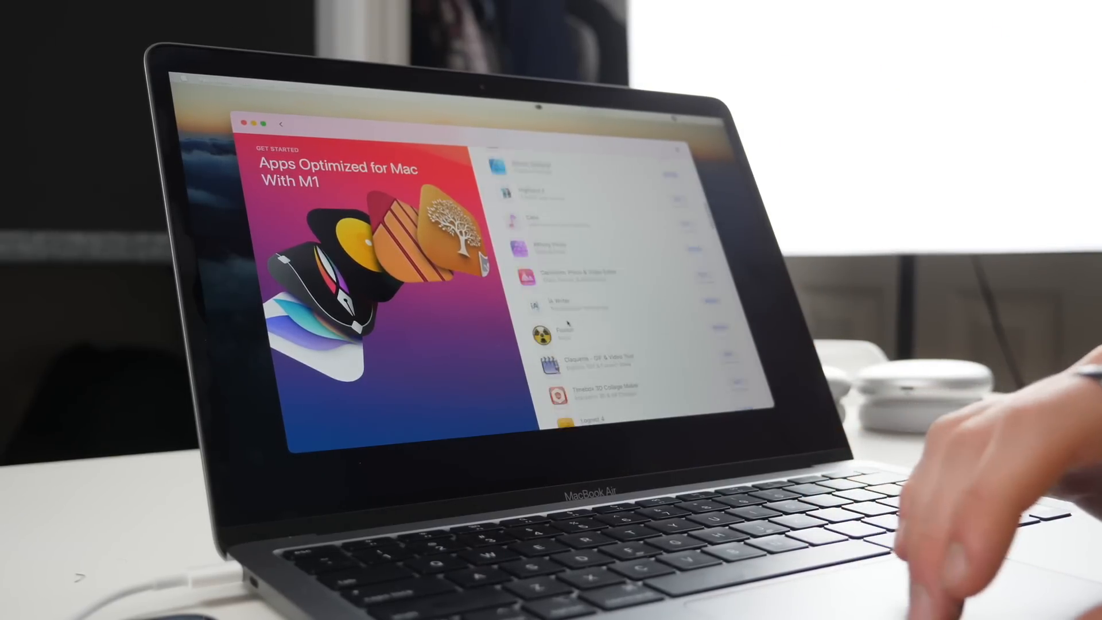
scroll(down, 3)
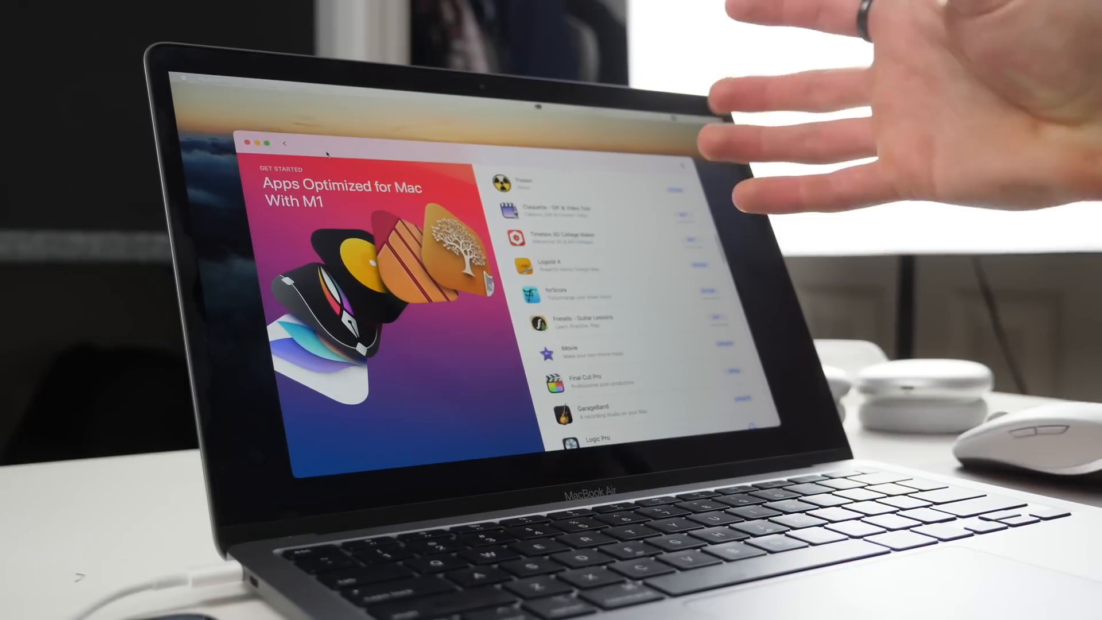
scroll(down, 3)
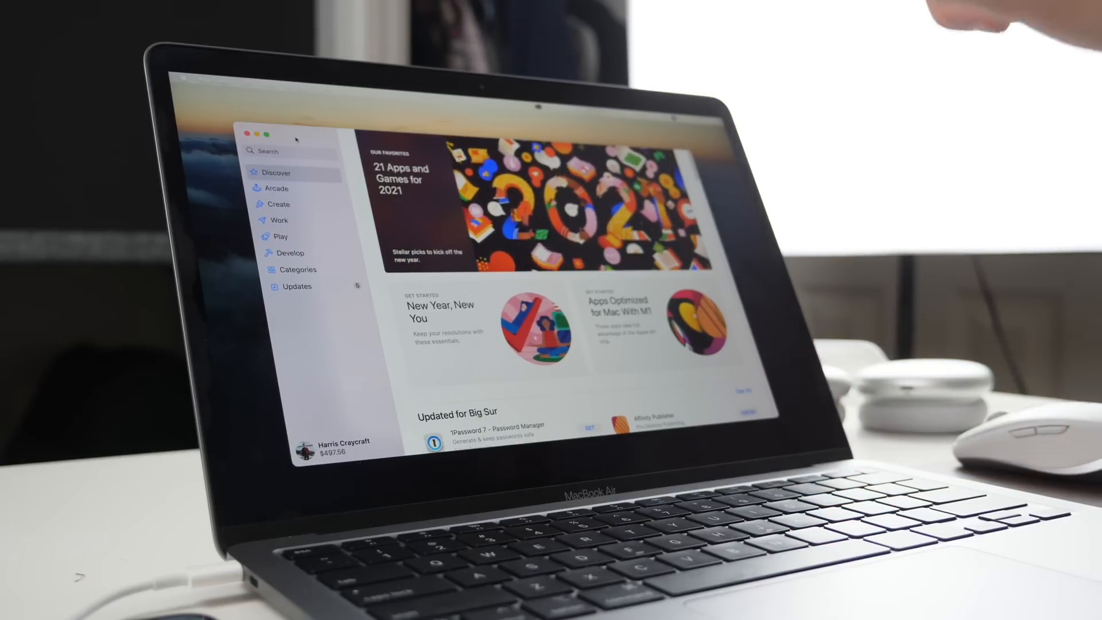
Search the App Store for 'games' and view the iPhone & iPad Apps results led by Among Us.
click(269, 150)
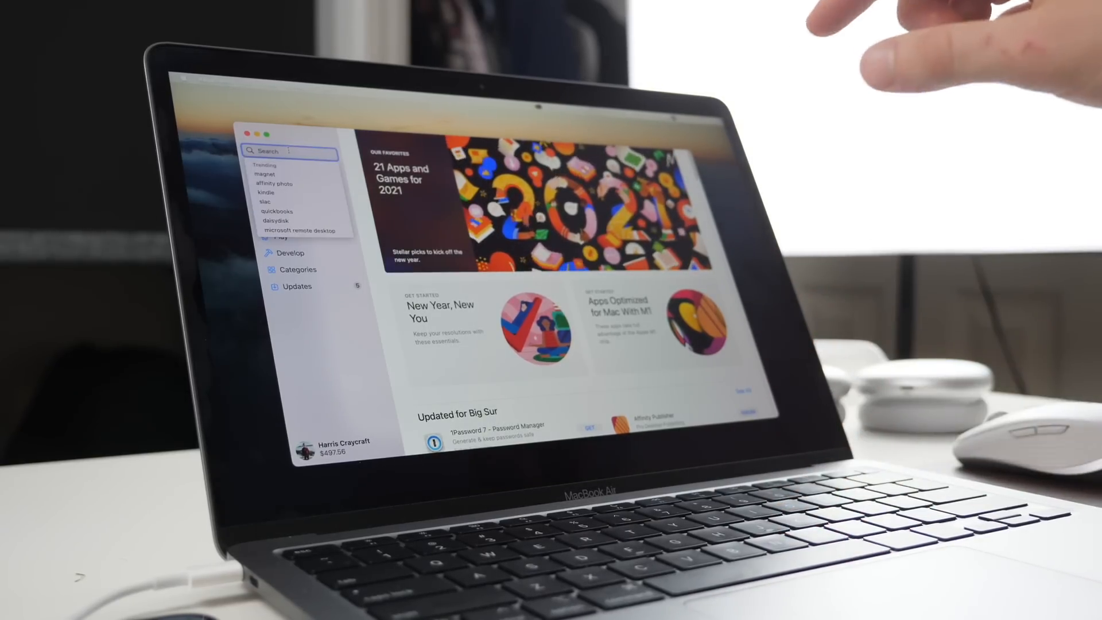
text(games)
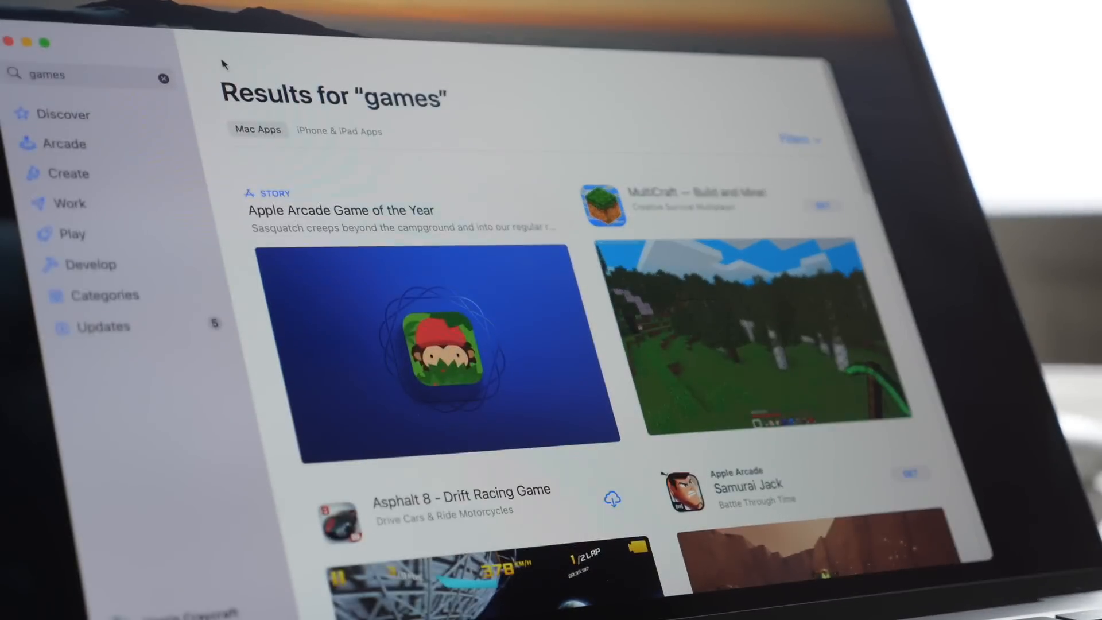
click(340, 131)
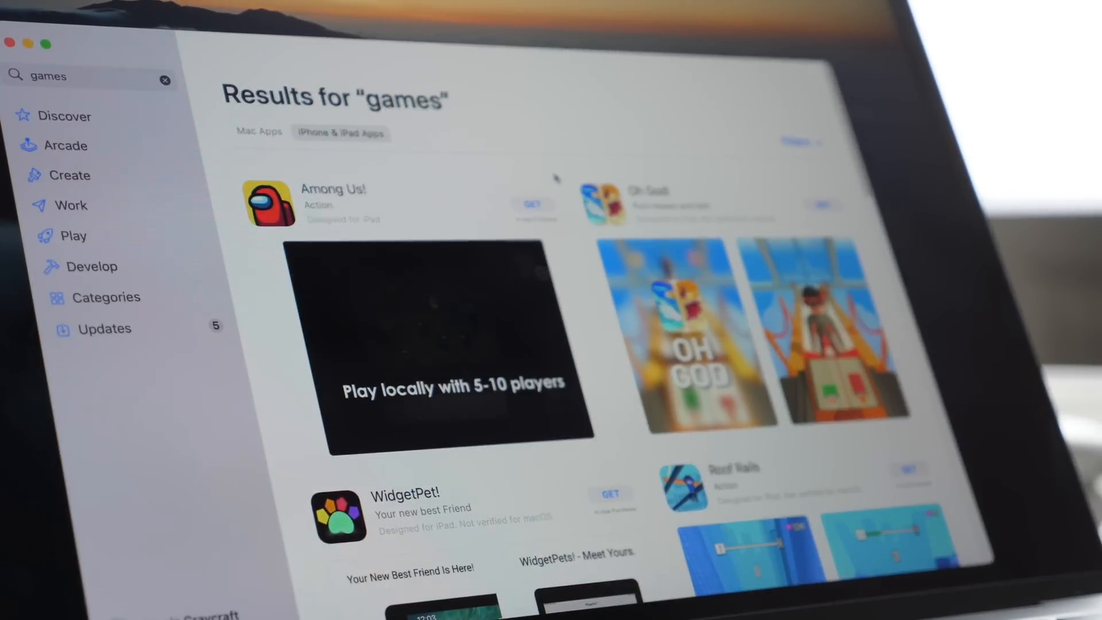
scroll(down, 3)
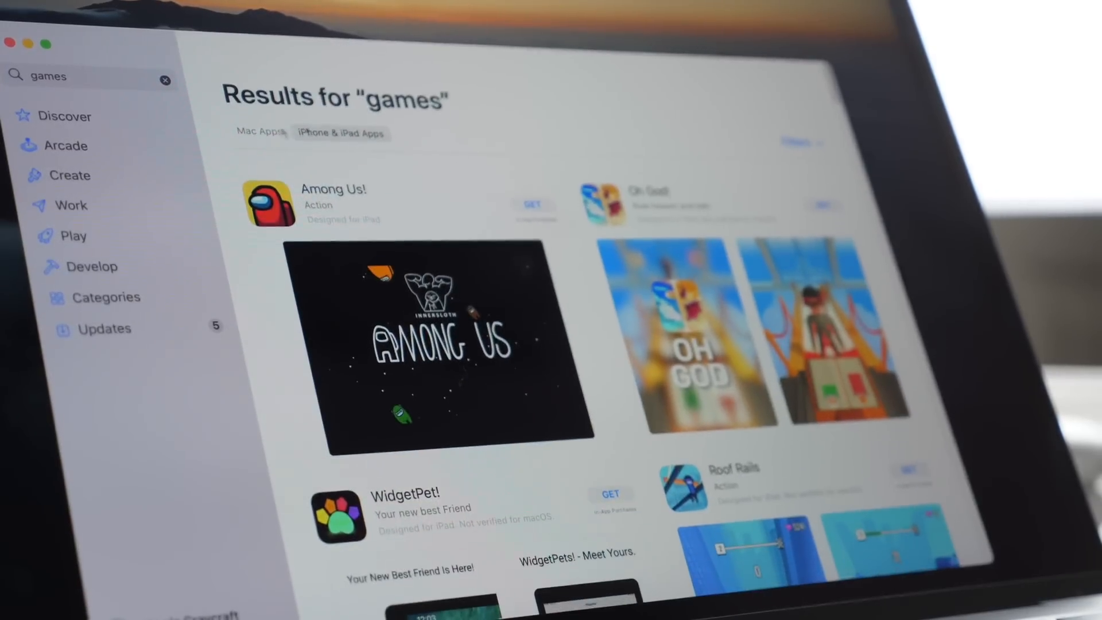
scroll(down, 3)
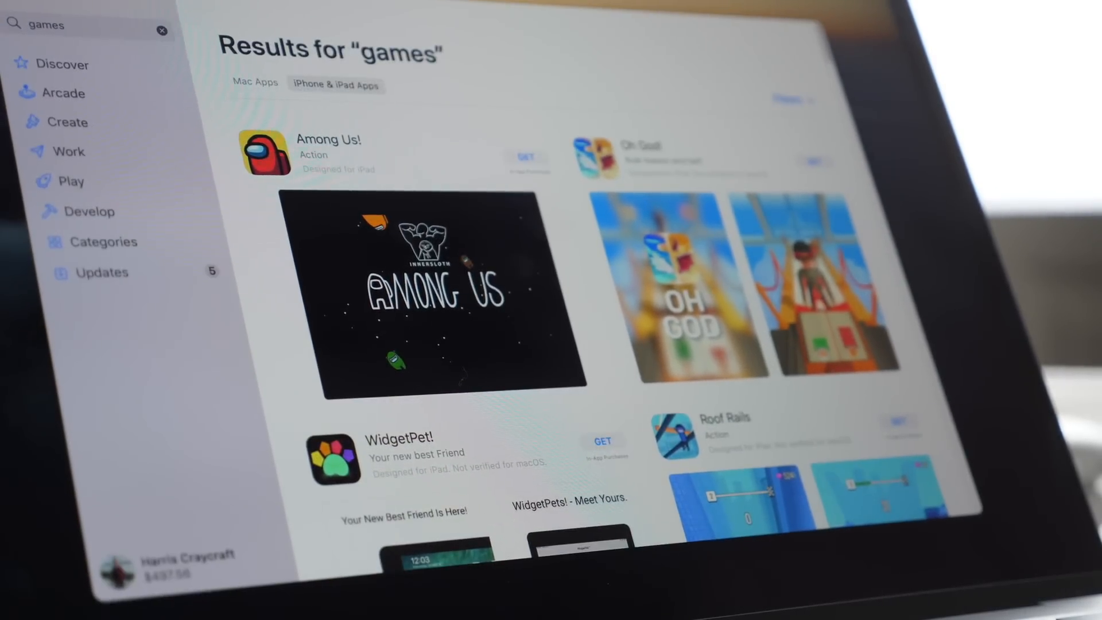